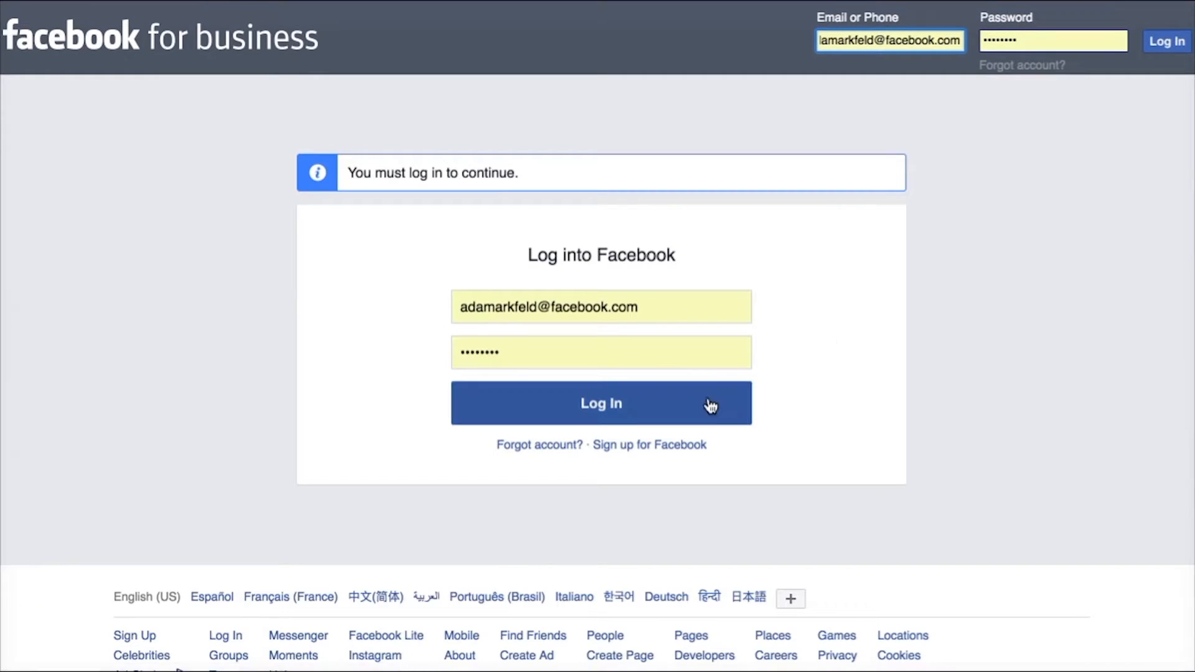
# - Log in to Facebook for Business and start creating a Business Manager account
pyautogui.click(601, 403)
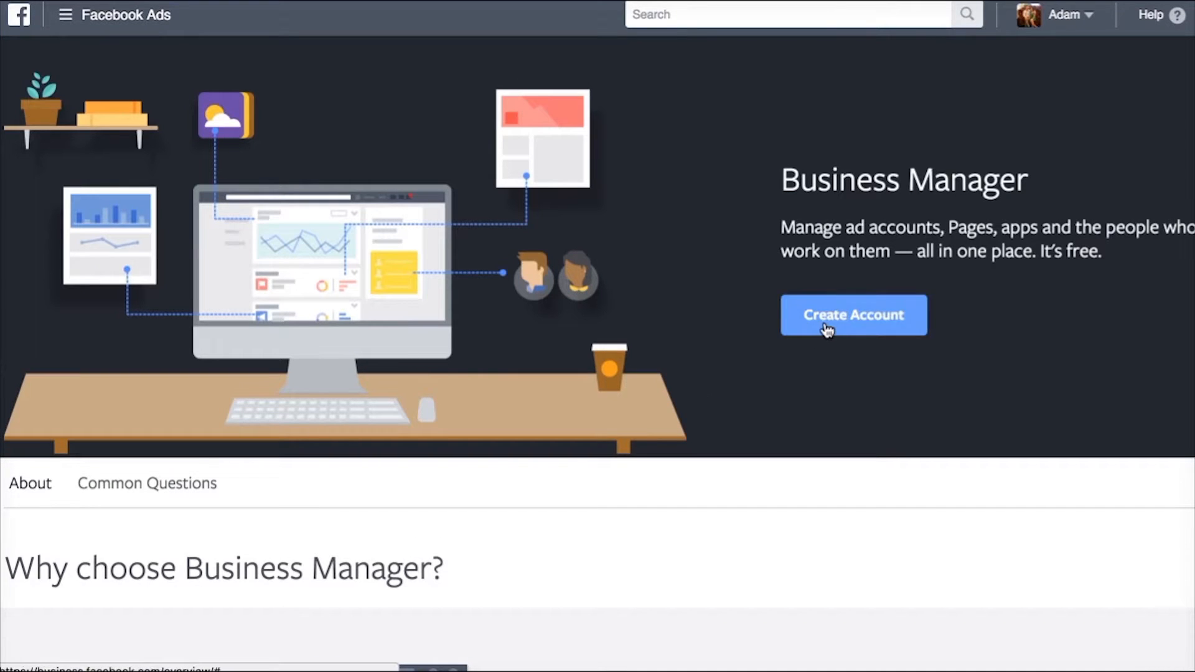
pyautogui.click(854, 315)
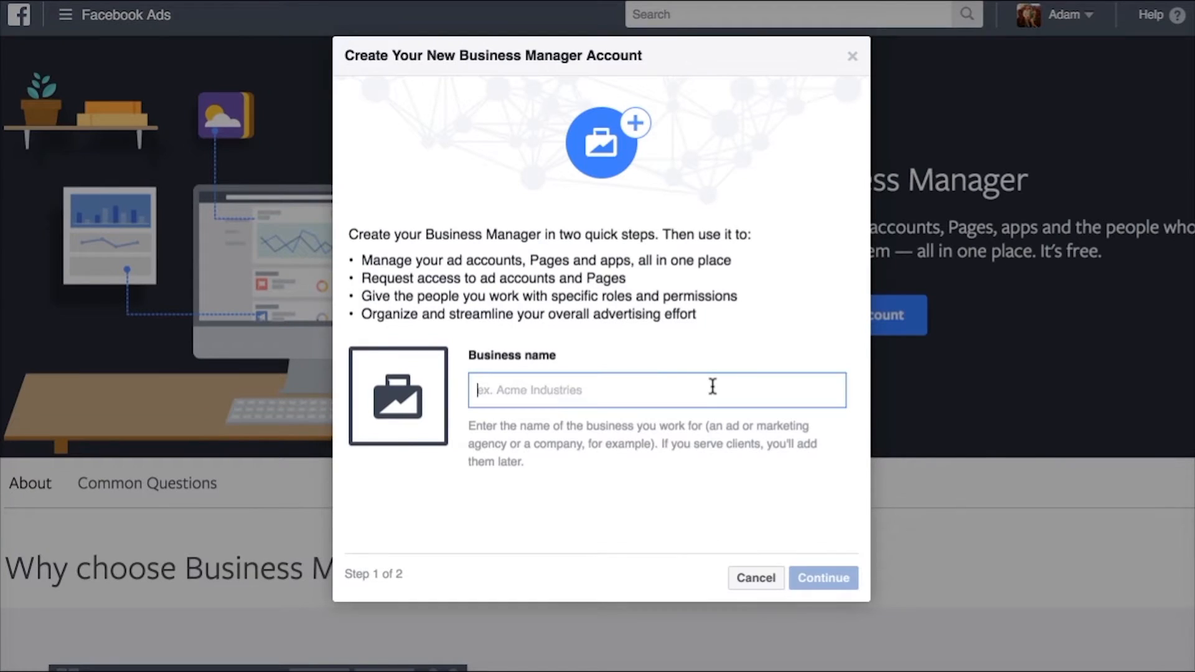
pyautogui.write('ParaCore Demo')
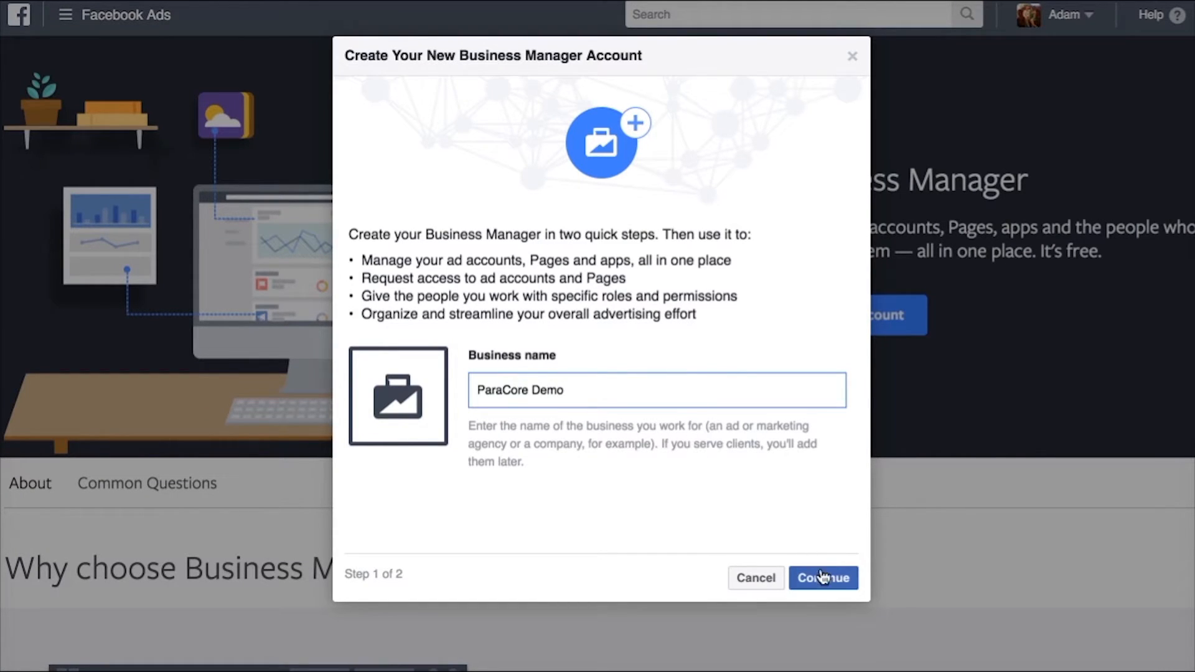
pyautogui.click(824, 578)
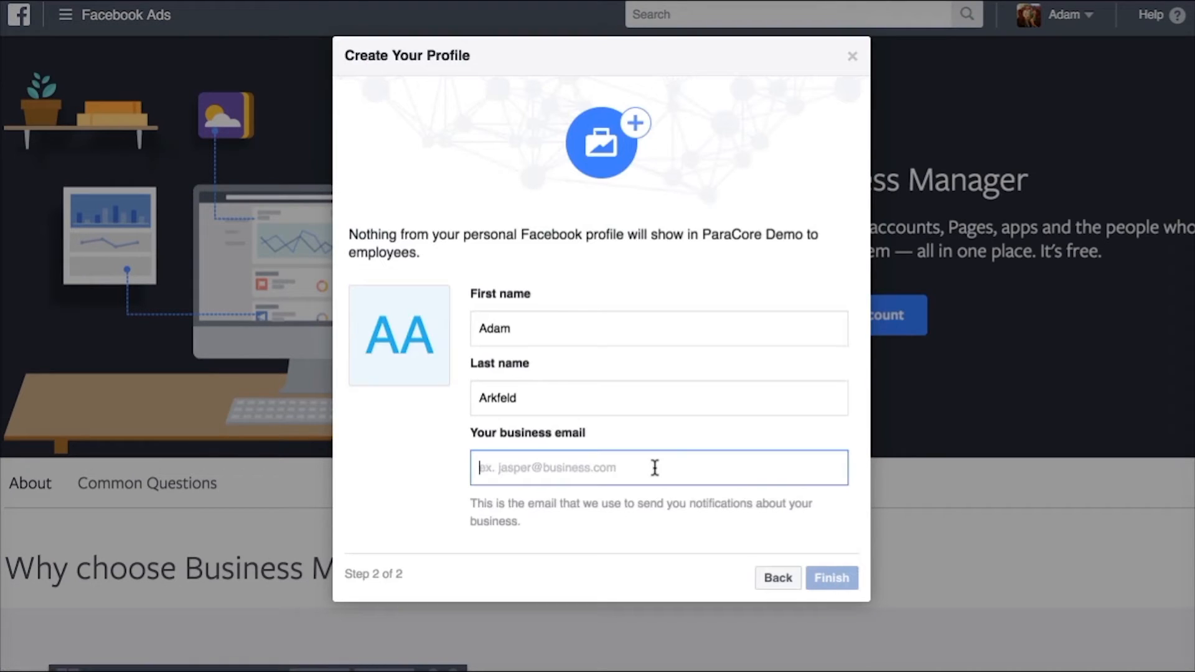
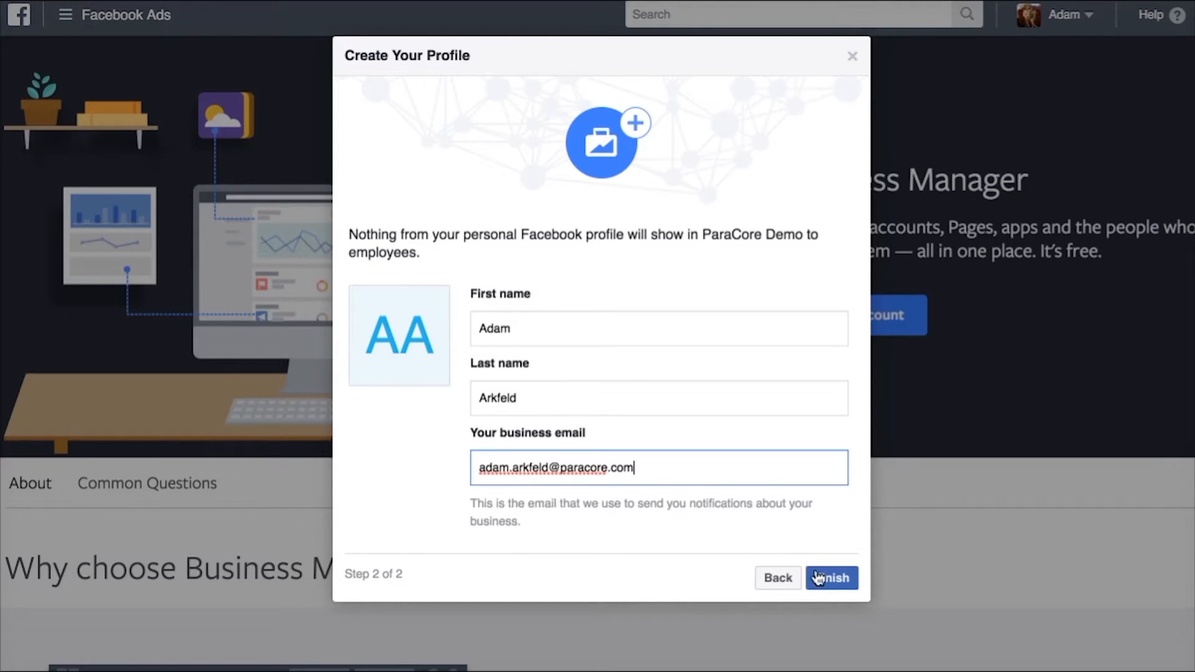
pyautogui.click(832, 577)
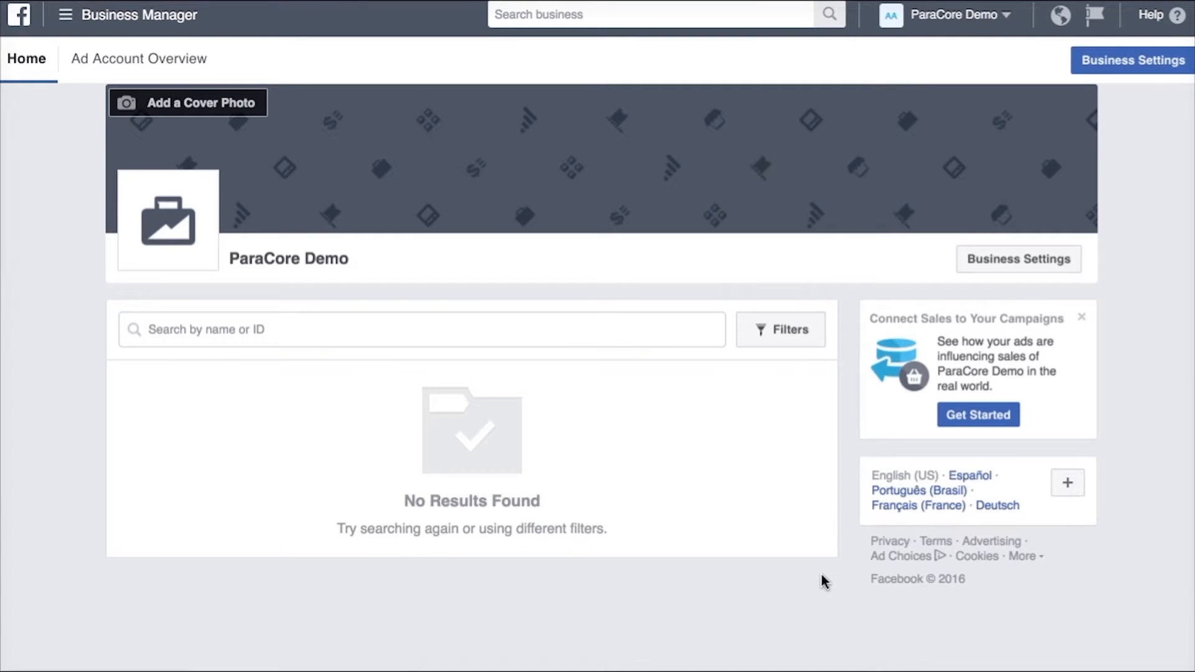
pyautogui.moveTo(283, 425)
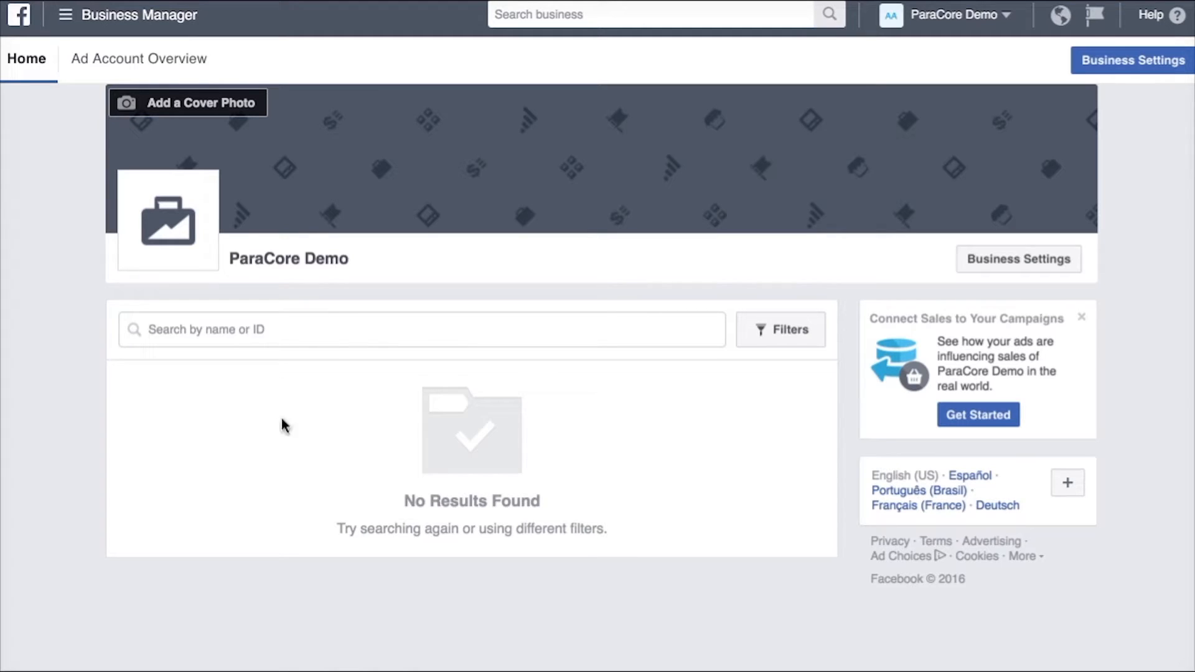
pyautogui.moveTo(96, 77)
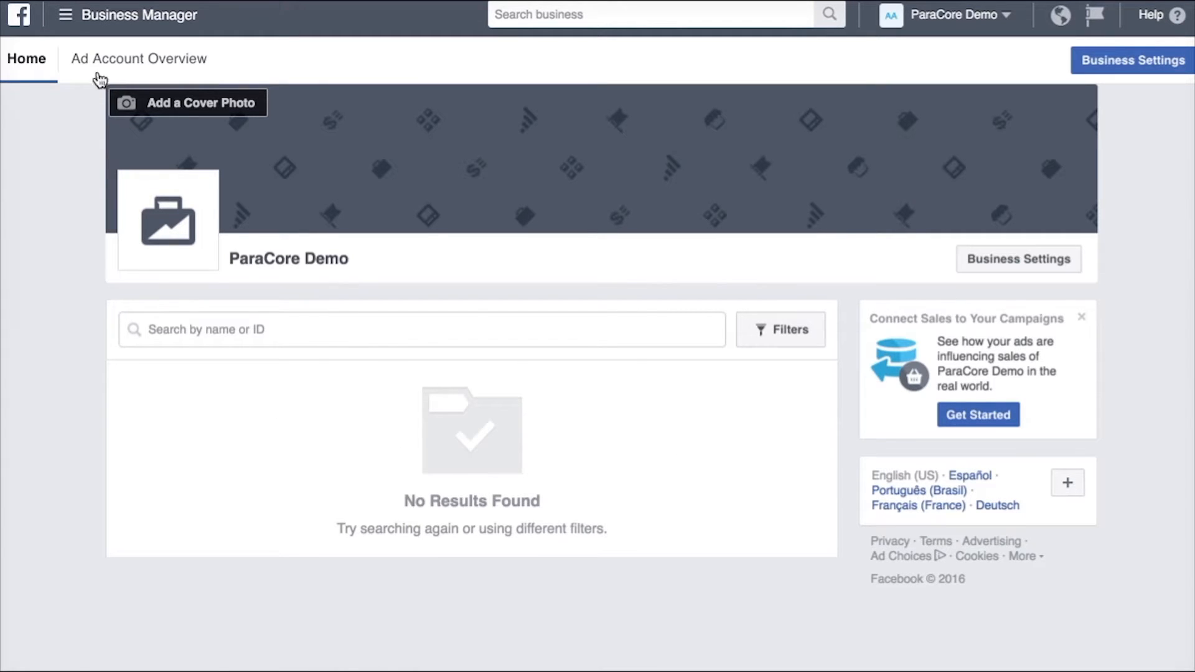
# - Check the ad account overview (zero accounts), then go to Business Settings
pyautogui.click(63, 17)
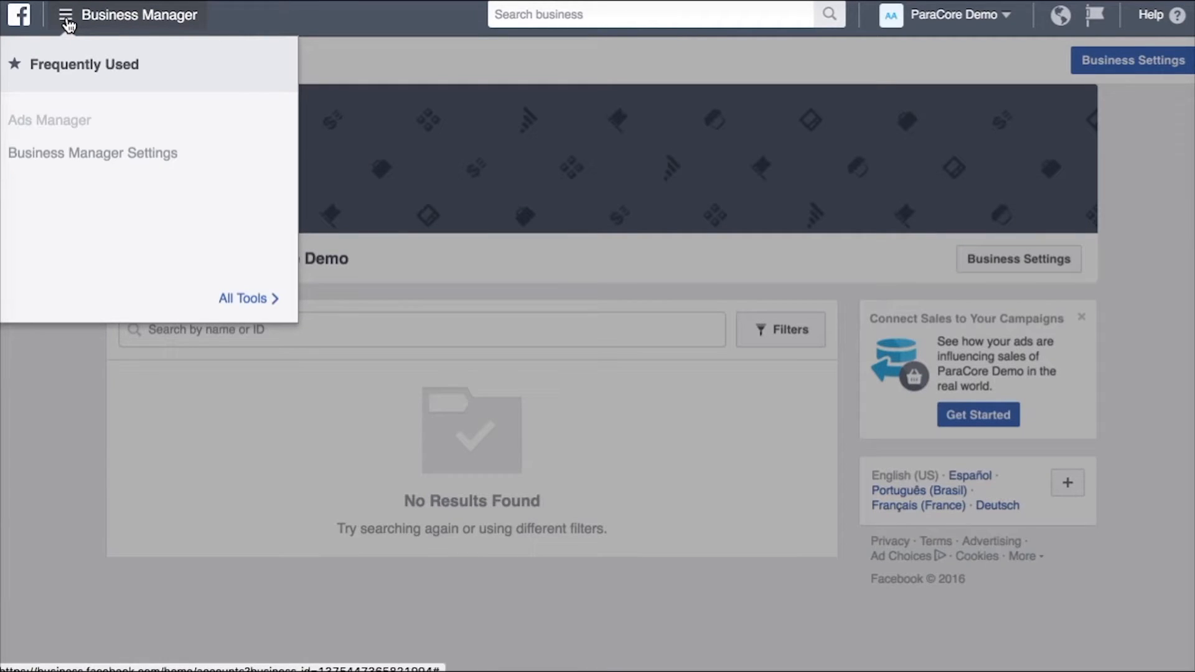
pyautogui.moveTo(71, 100)
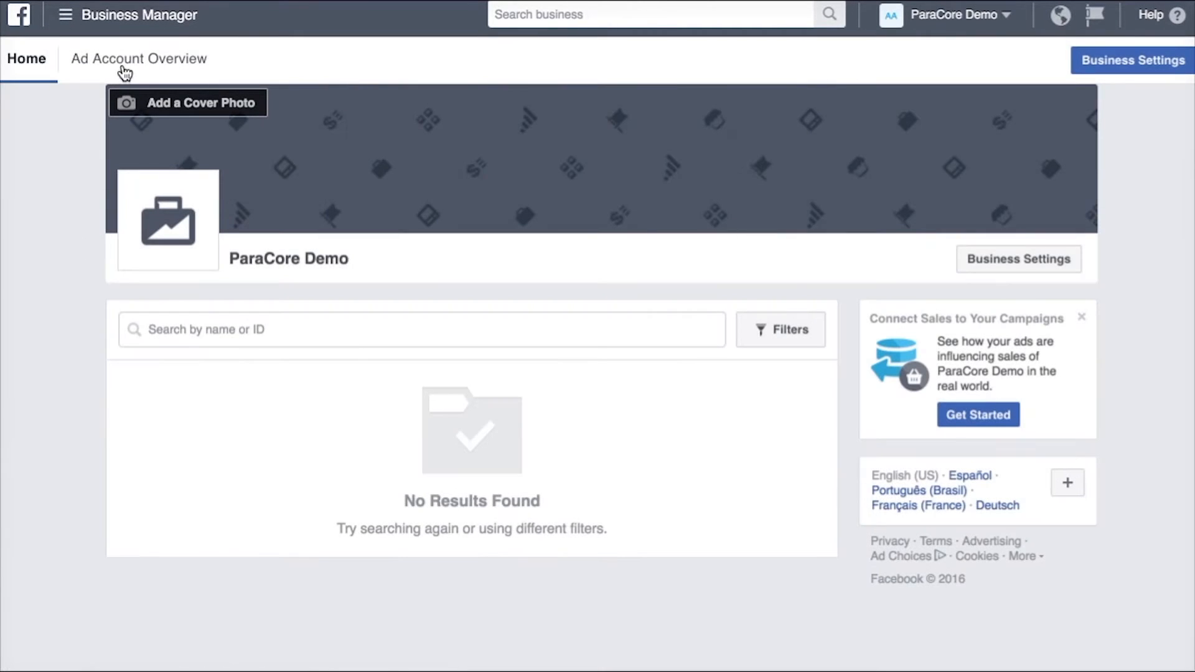
pyautogui.click(128, 59)
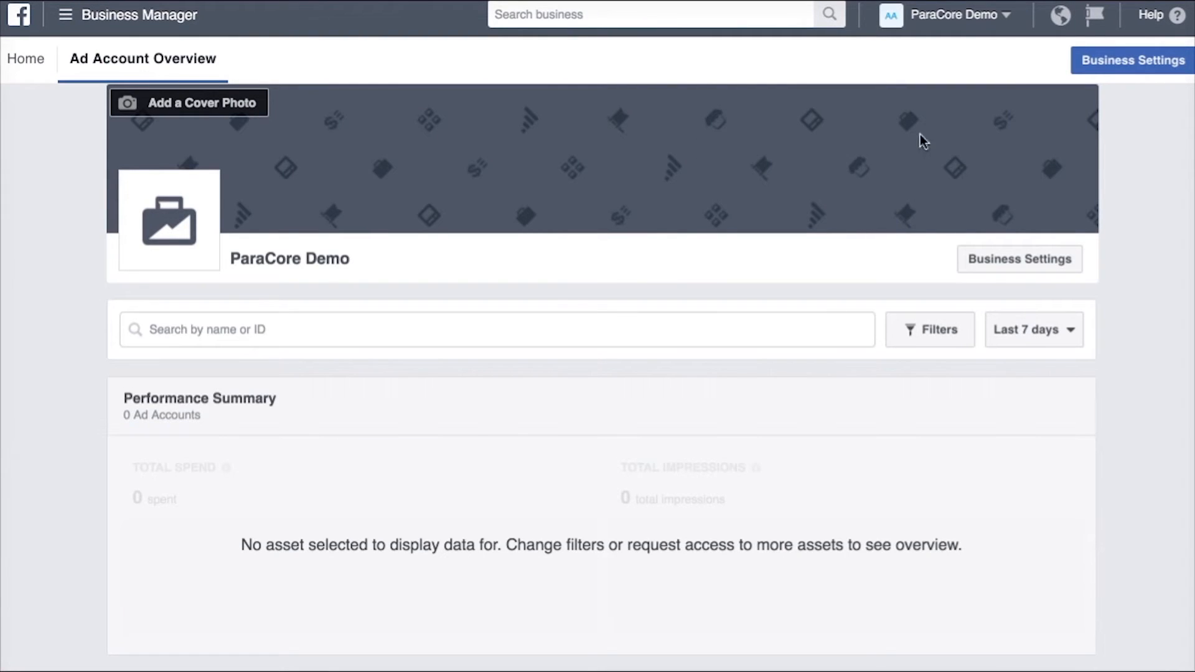
pyautogui.click(1133, 60)
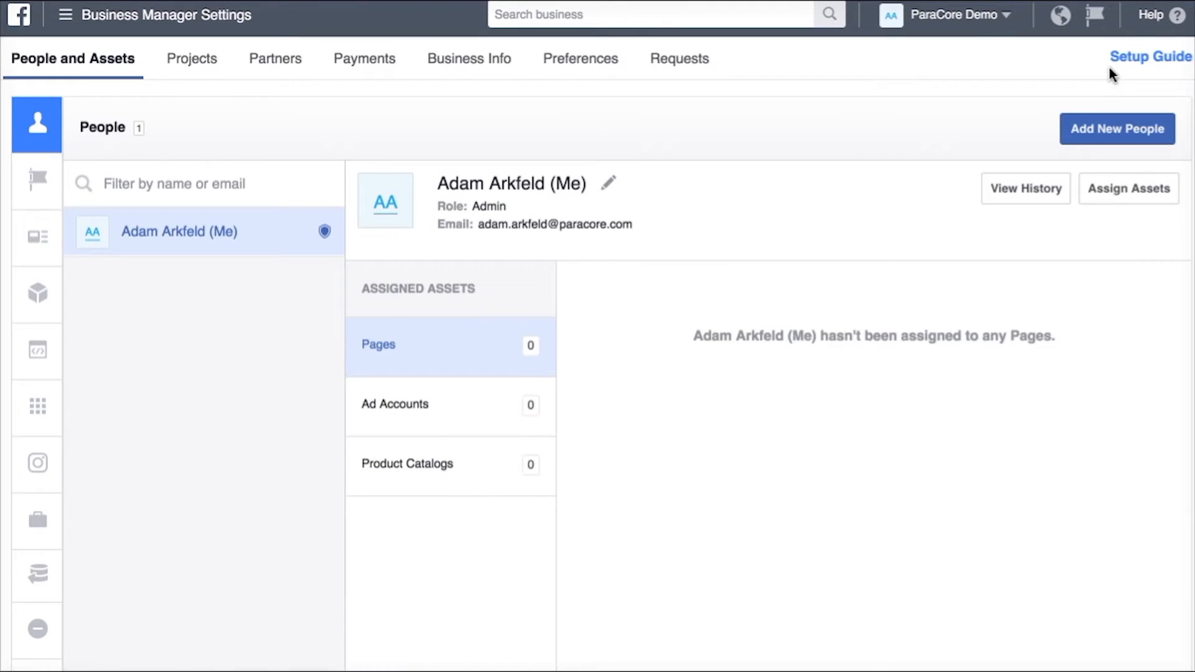
pyautogui.moveTo(36, 187)
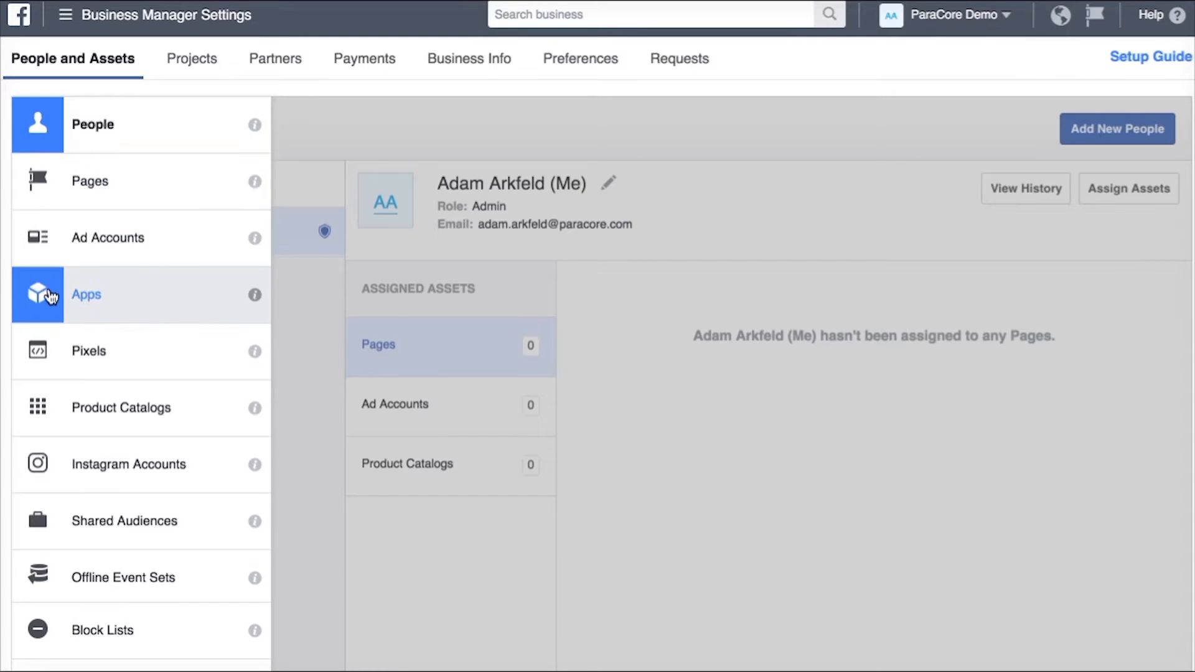
pyautogui.click(108, 237)
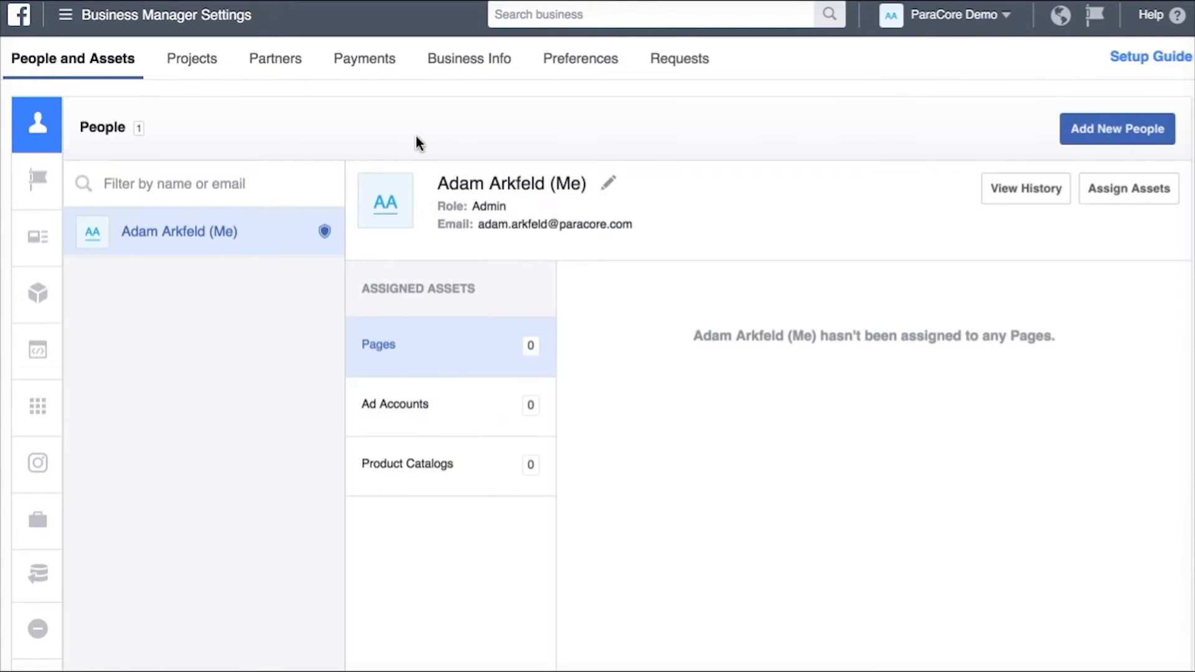
pyautogui.moveTo(594, 230)
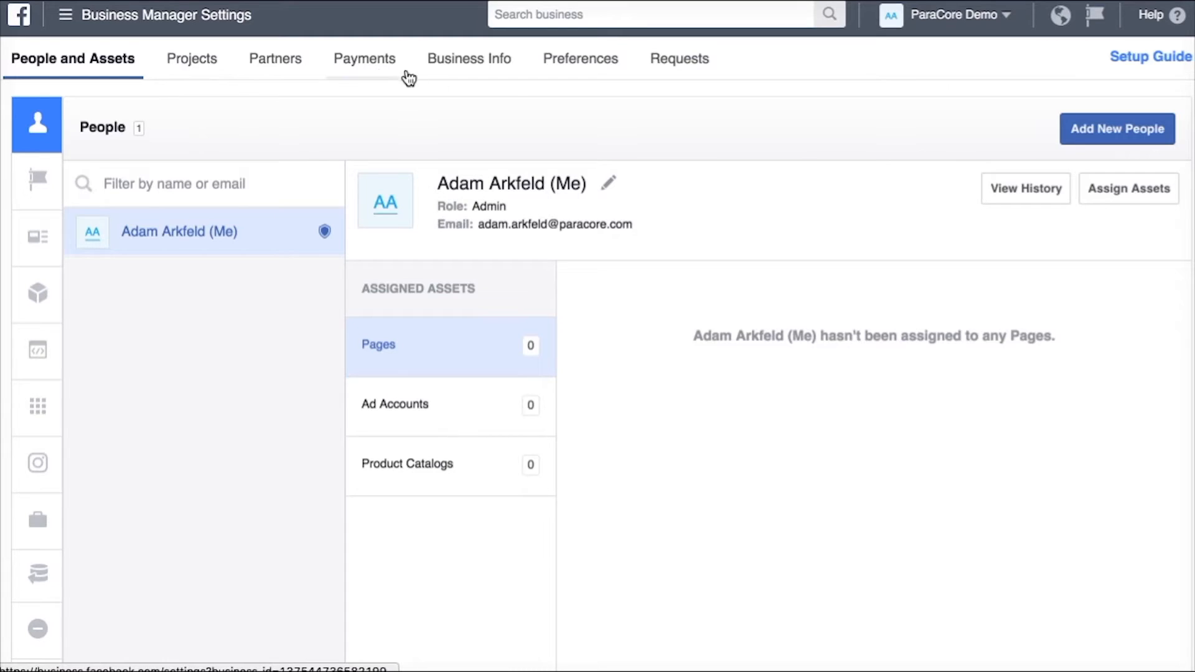
pyautogui.moveTo(362, 66)
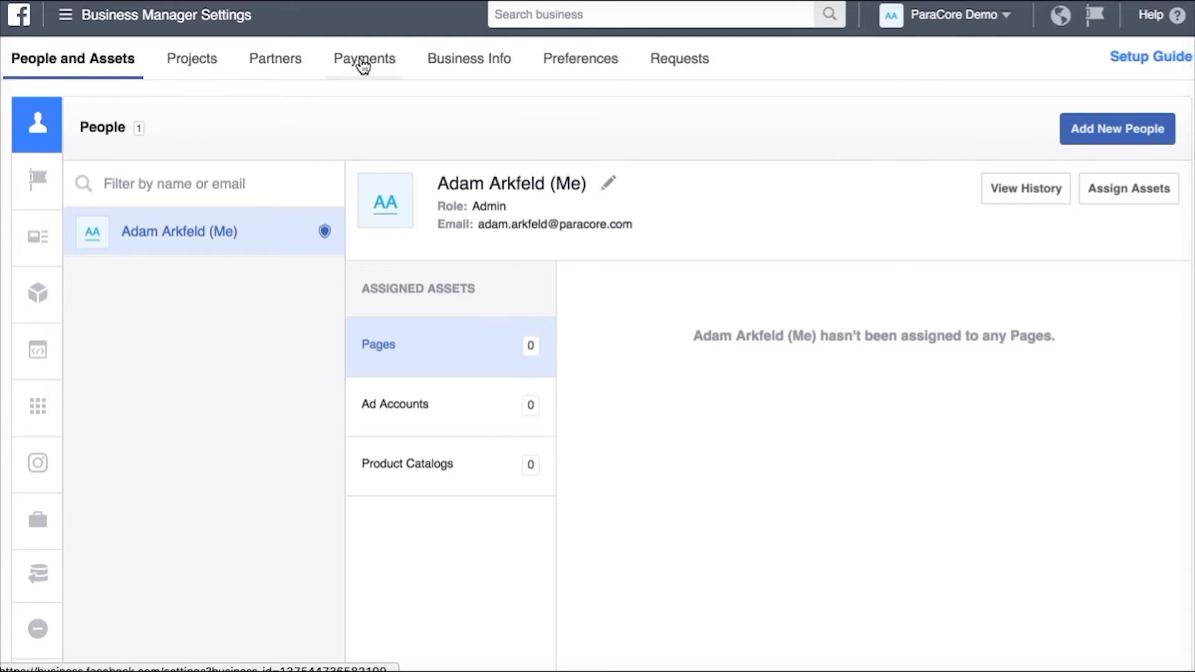
pyautogui.moveTo(709, 123)
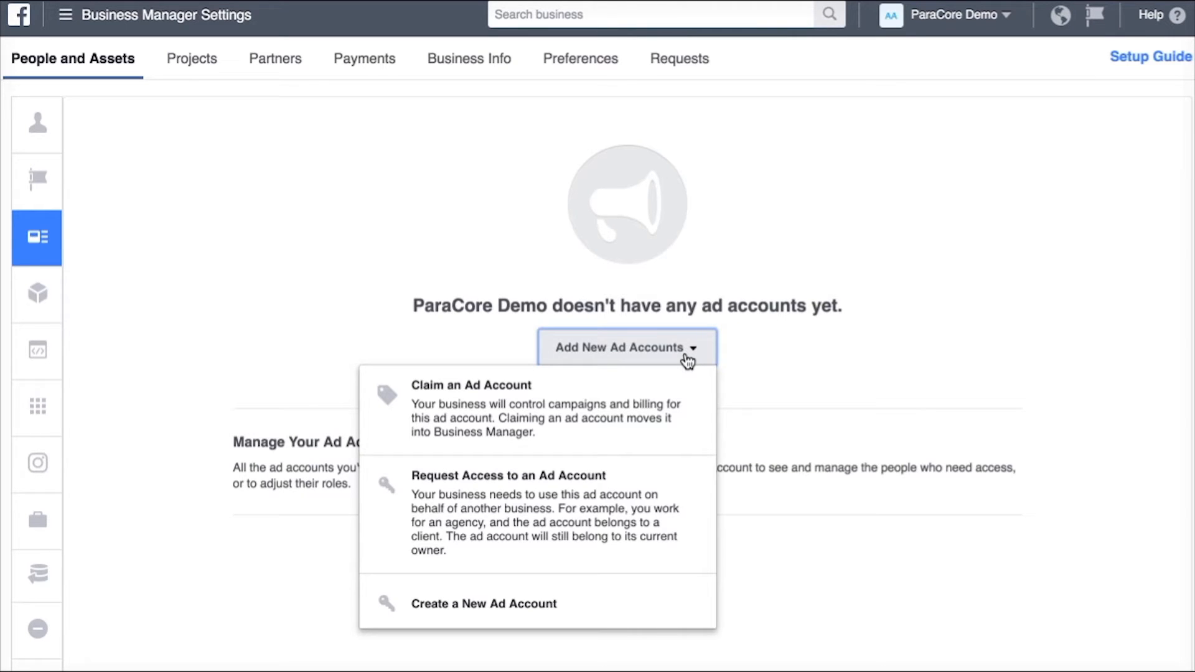
pyautogui.moveTo(681, 370)
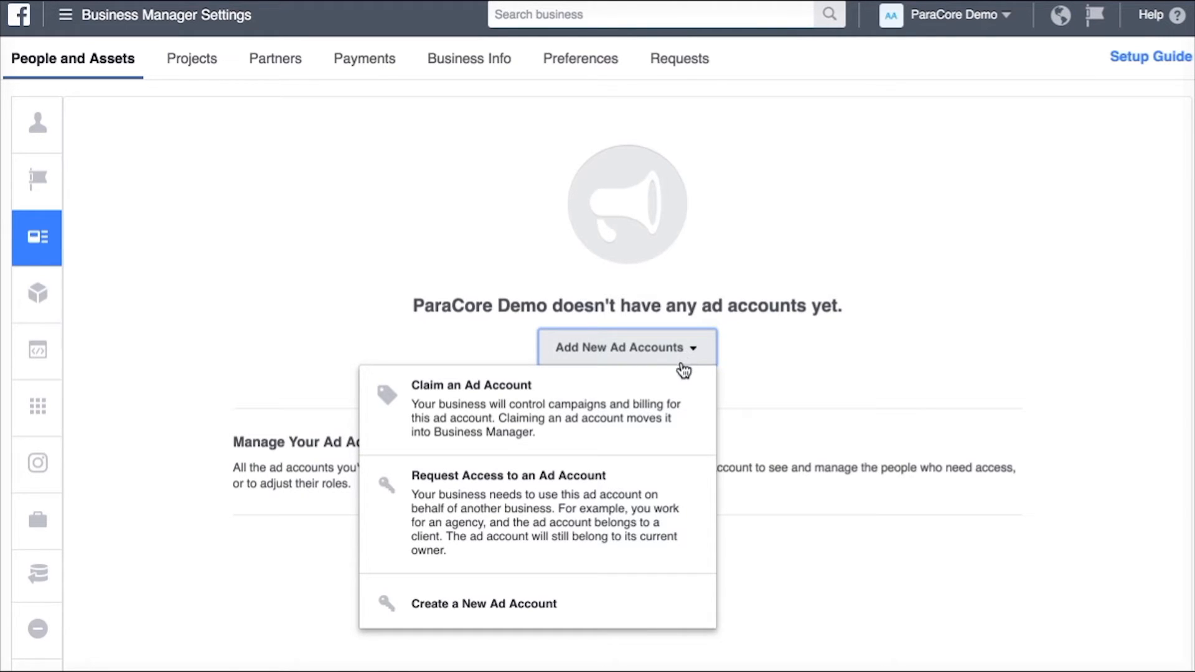
pyautogui.moveTo(668, 399)
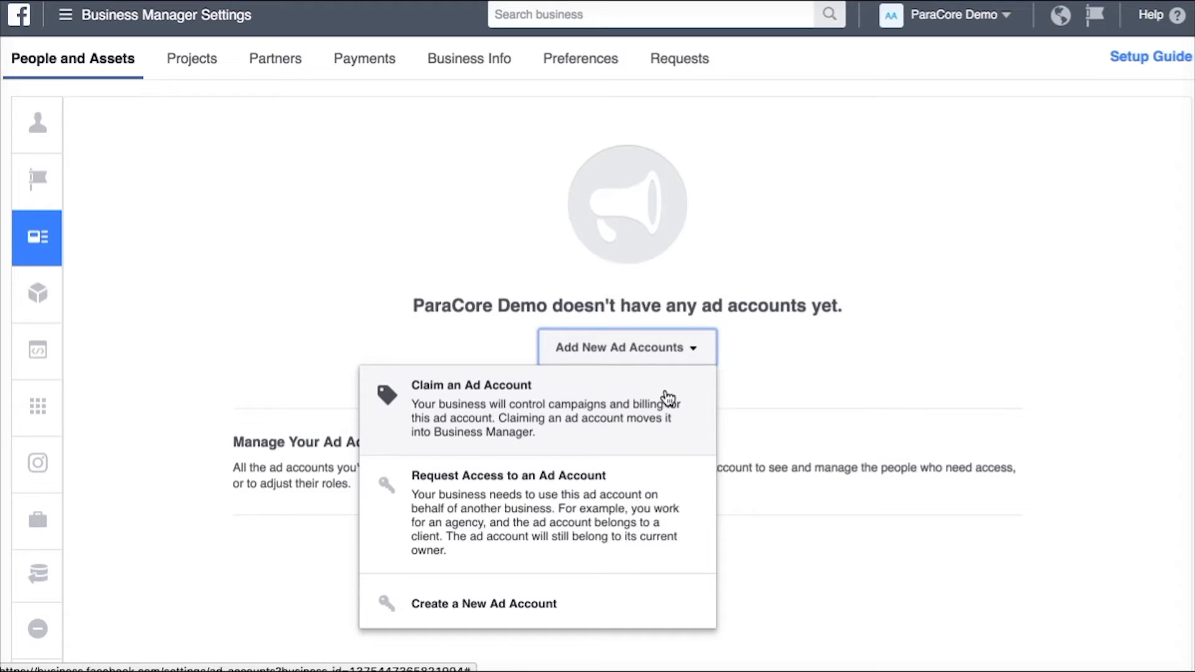
pyautogui.moveTo(647, 506)
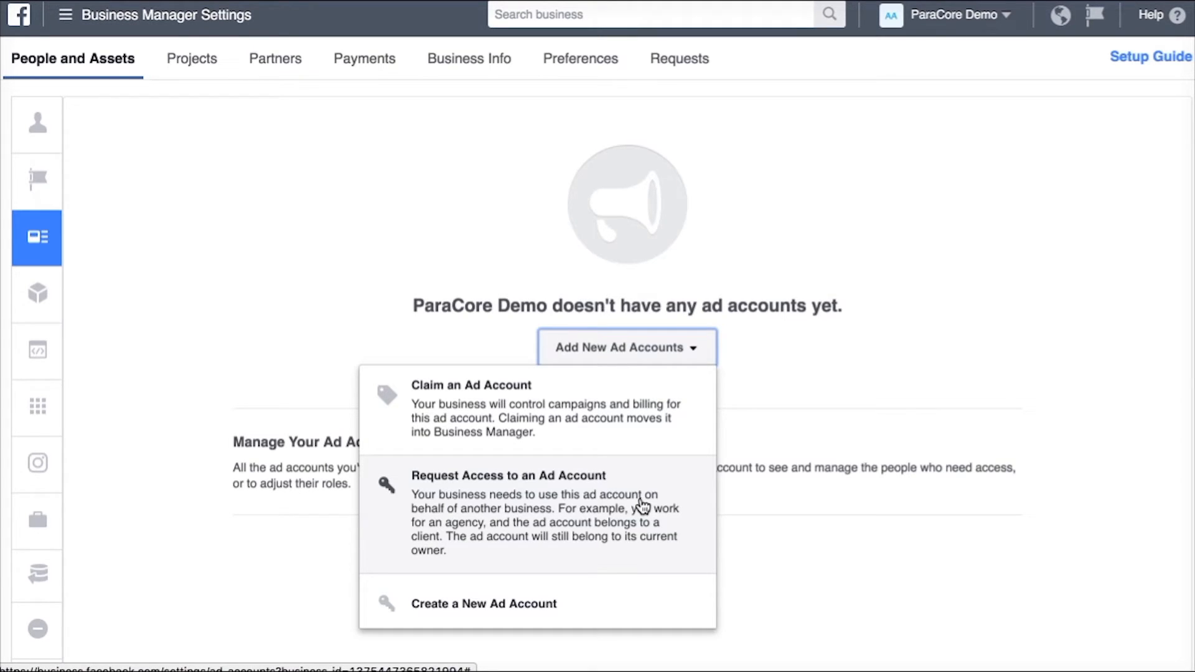
pyautogui.moveTo(645, 498)
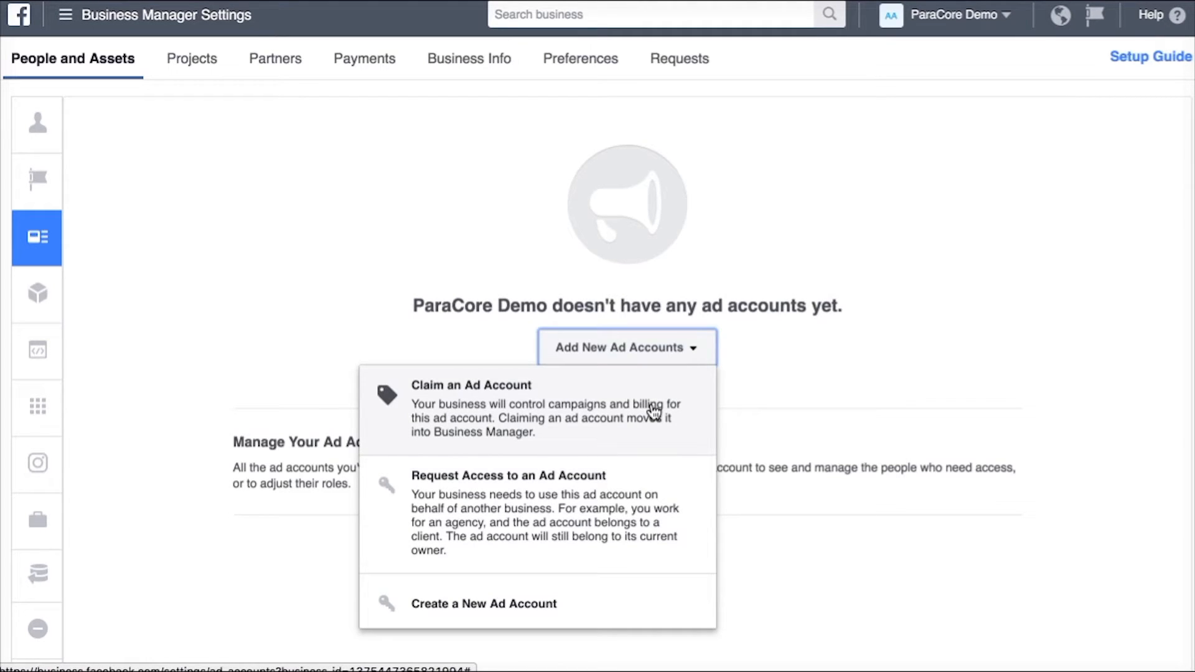
pyautogui.moveTo(683, 523)
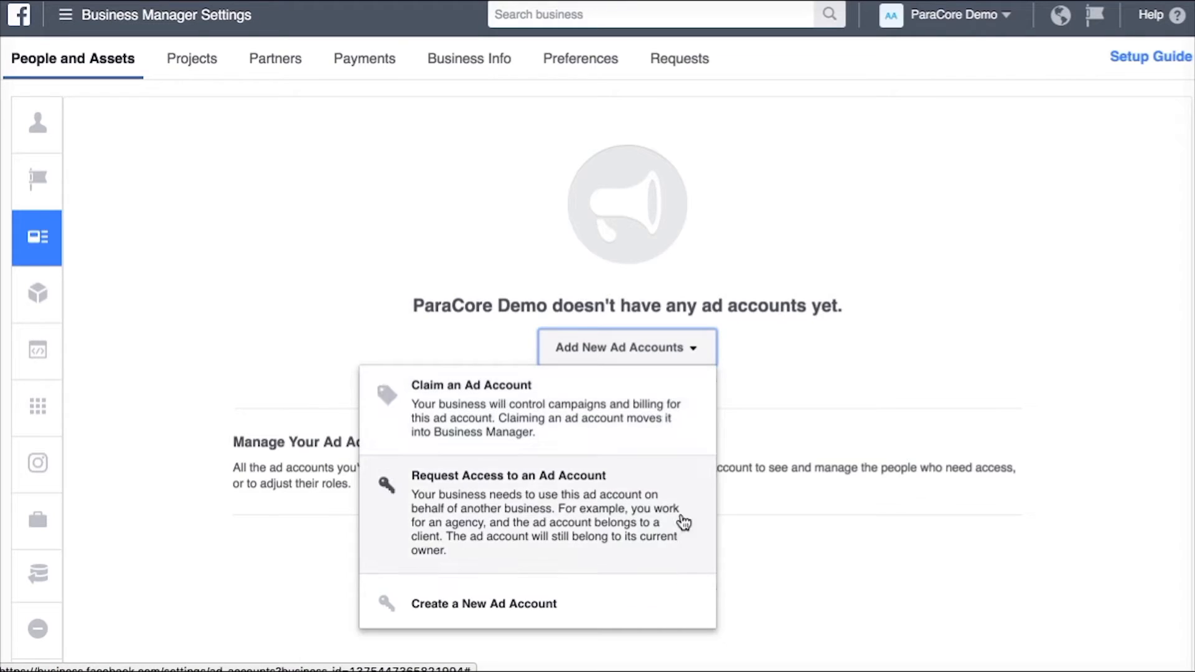
pyautogui.moveTo(662, 627)
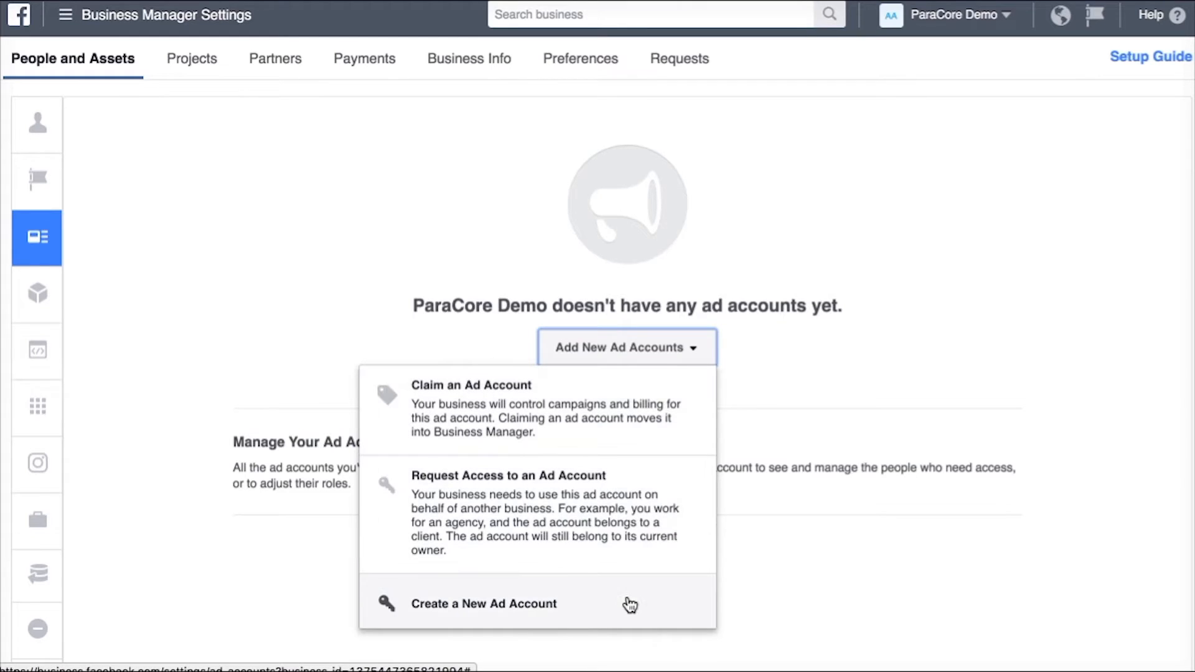
# - Choose Create a New Ad Account from the Add New Ad Accounts options
pyautogui.click(483, 604)
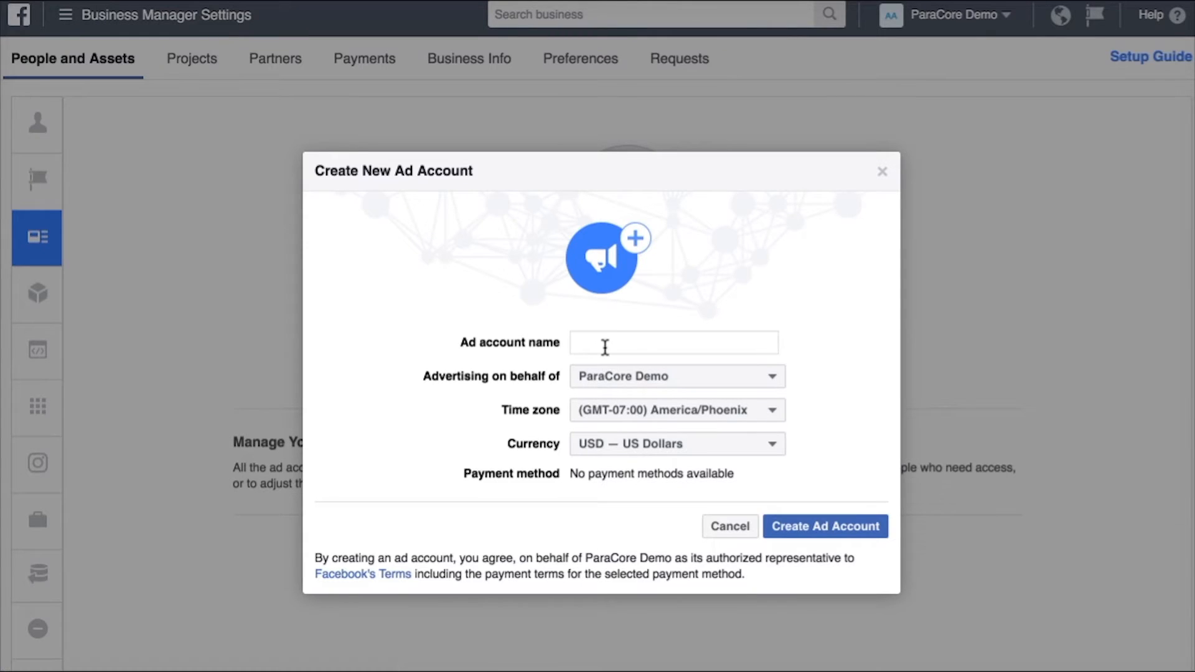
# - Create 'ParaCore Demo Ad Account', skipping Add People and dismissing the confirmation
pyautogui.write('ParaCore Demo Ad Account')
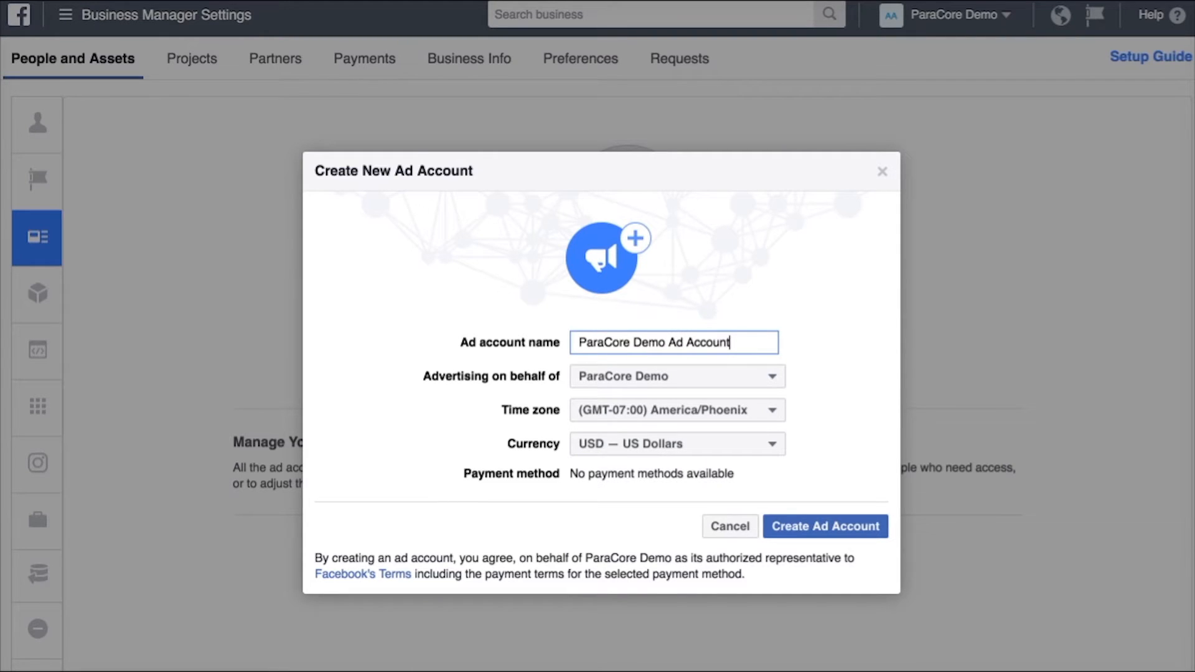
pyautogui.click(826, 527)
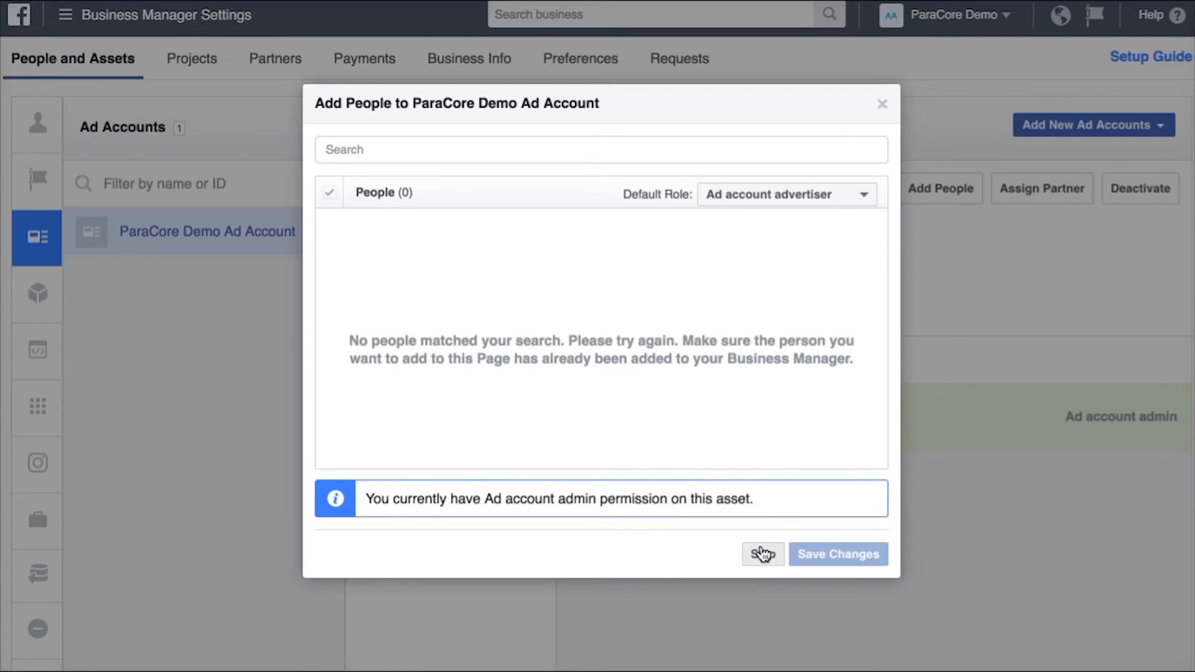
pyautogui.click(763, 554)
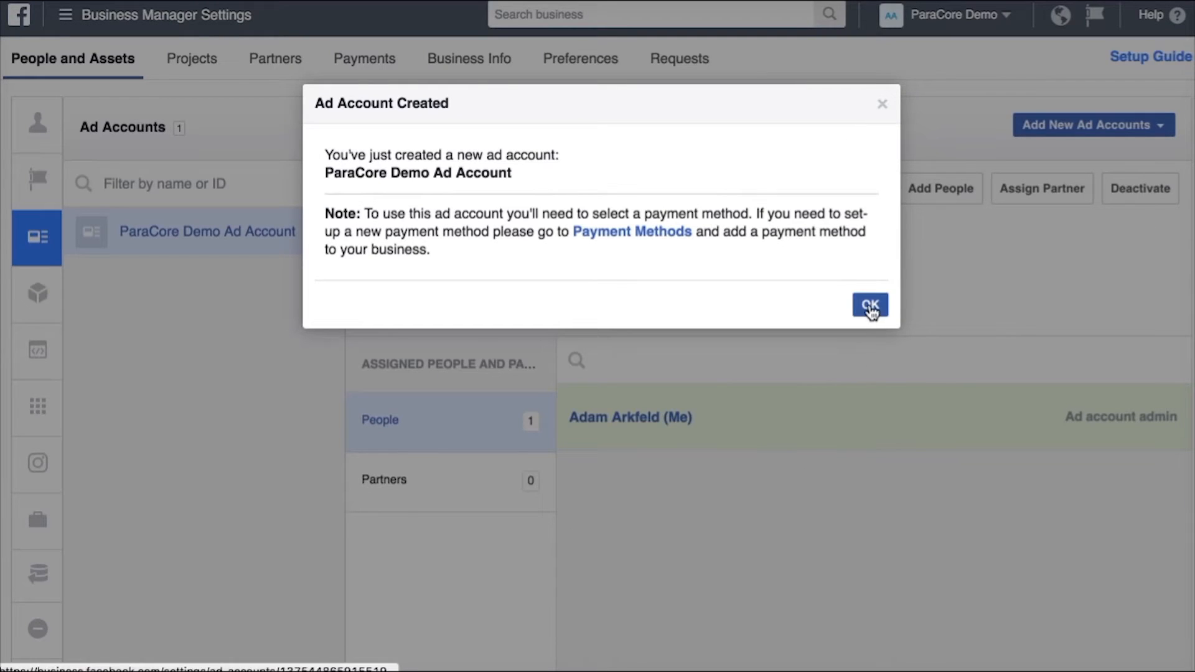
pyautogui.click(869, 305)
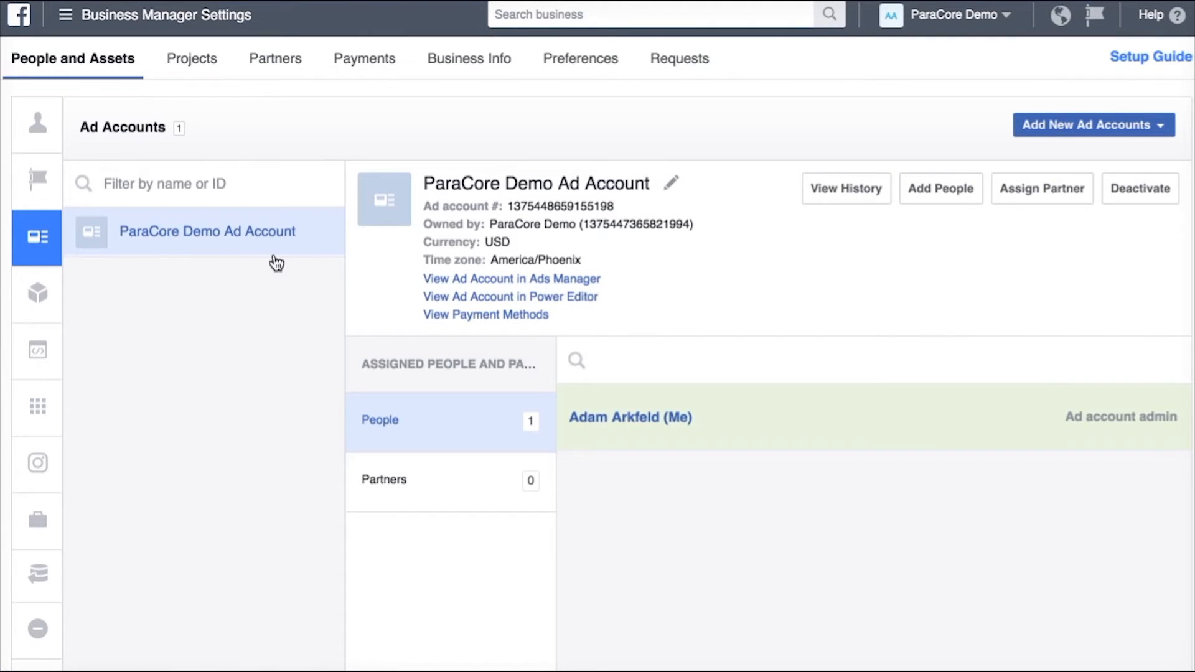
pyautogui.moveTo(216, 232)
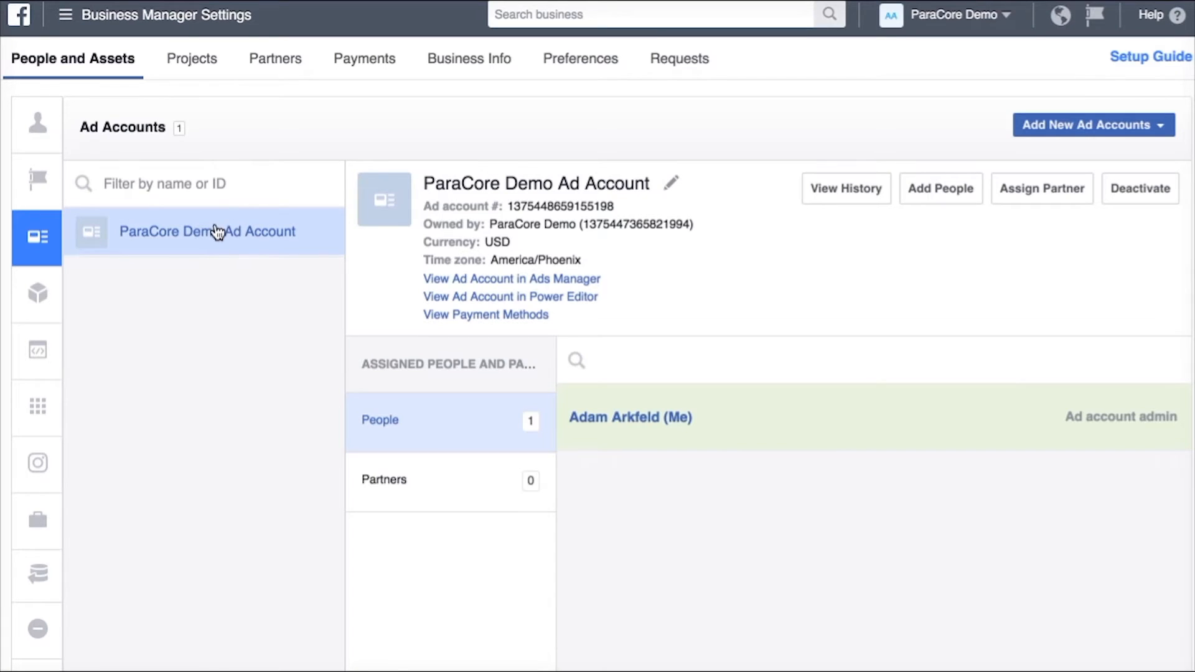
pyautogui.moveTo(672, 423)
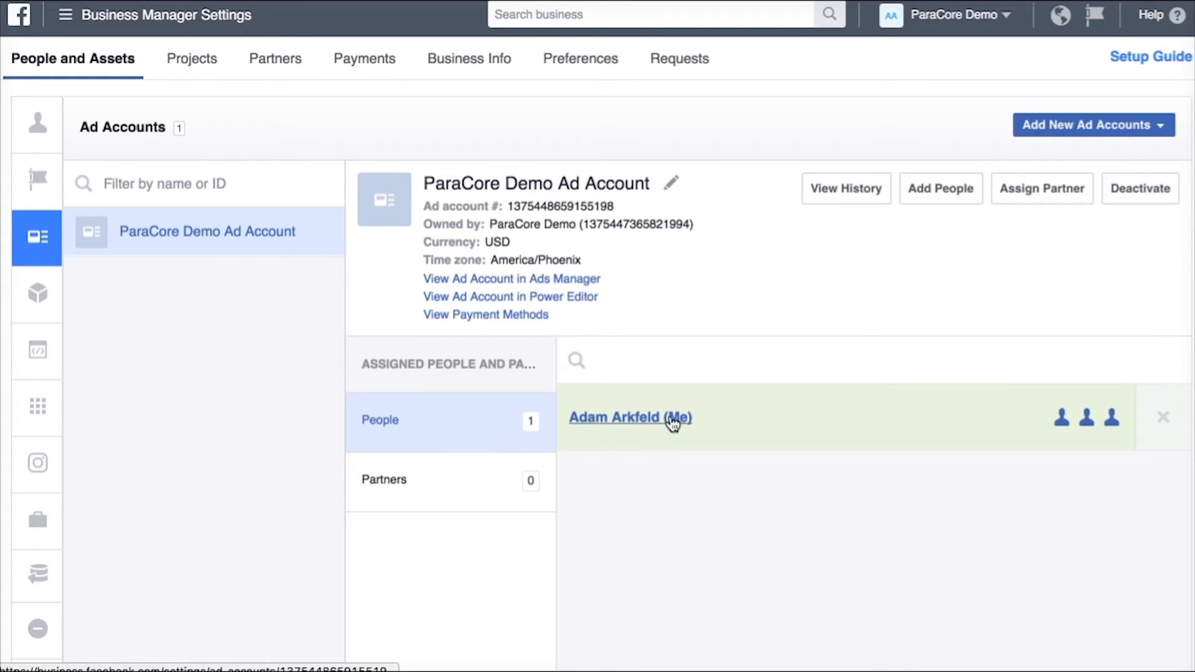
pyautogui.moveTo(655, 506)
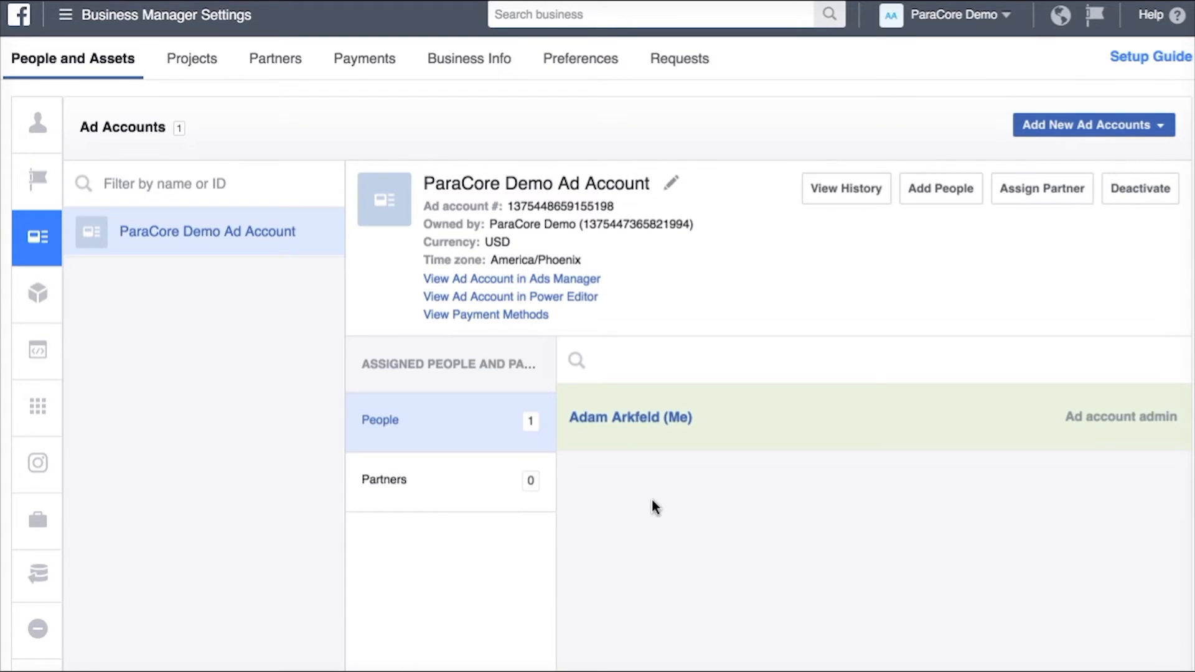
pyautogui.moveTo(966, 320)
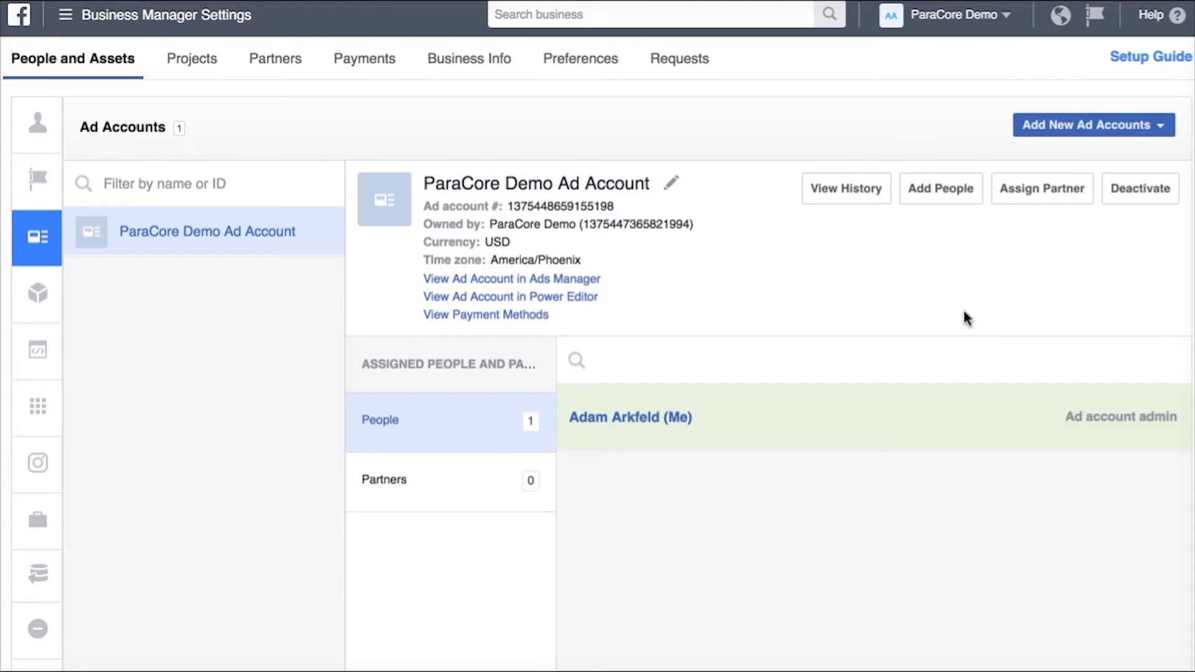
pyautogui.moveTo(947, 257)
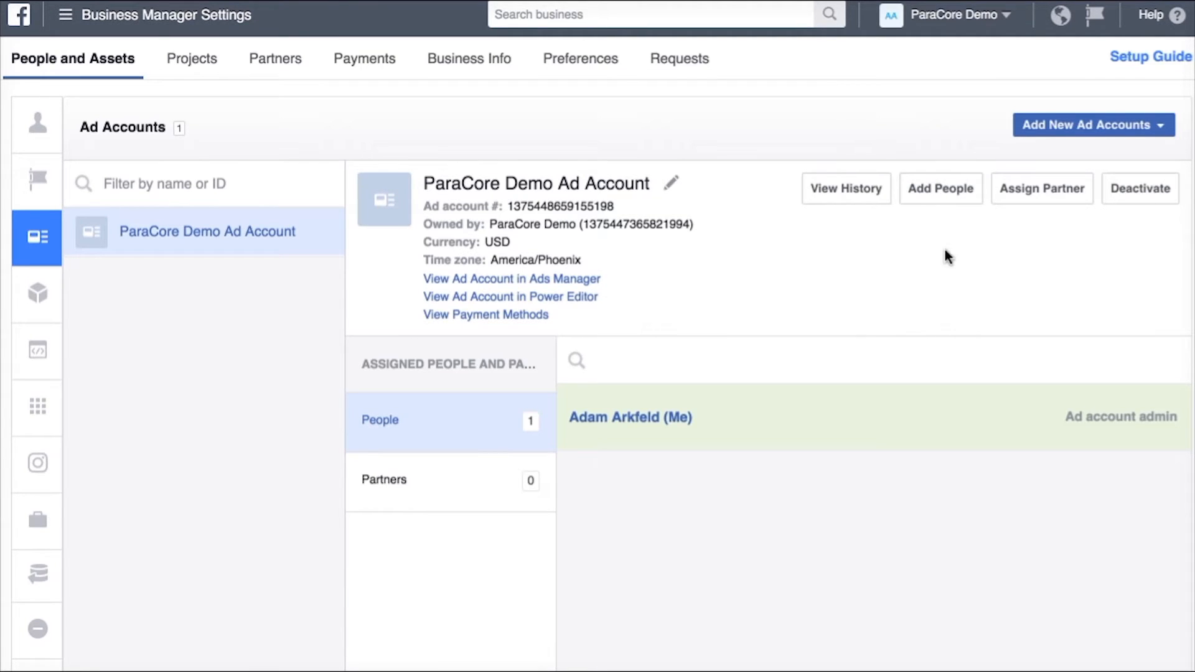
# - Assign Partner on the ad account and pick an ad account role to generate the share link
pyautogui.click(1042, 188)
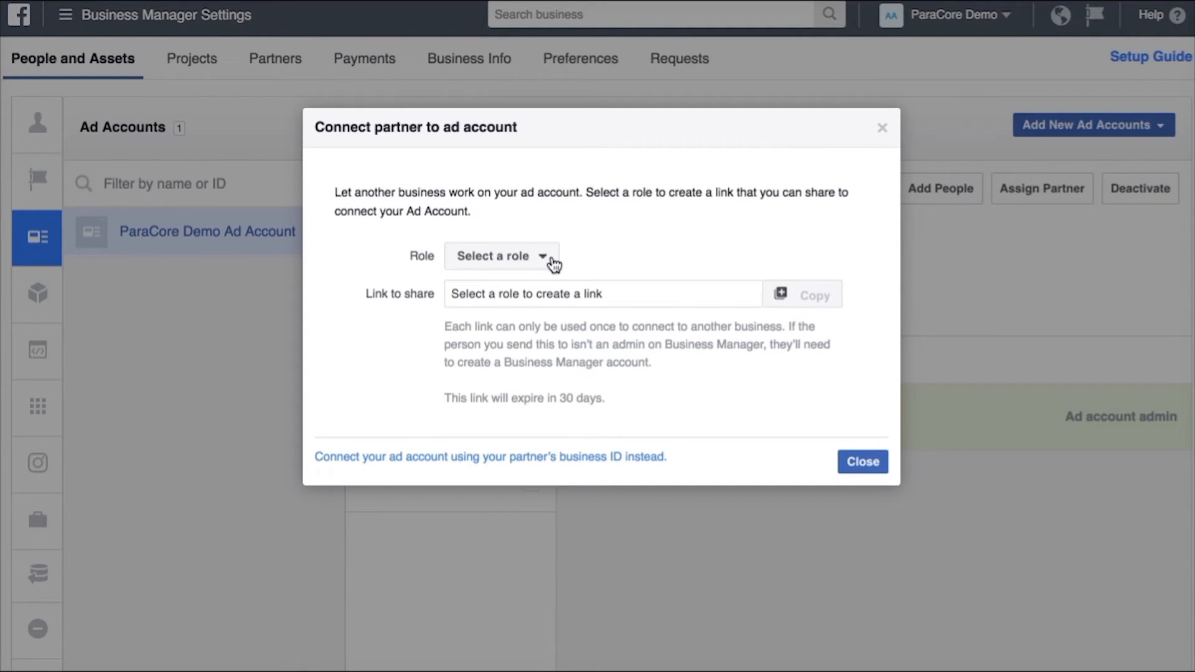
pyautogui.click(502, 256)
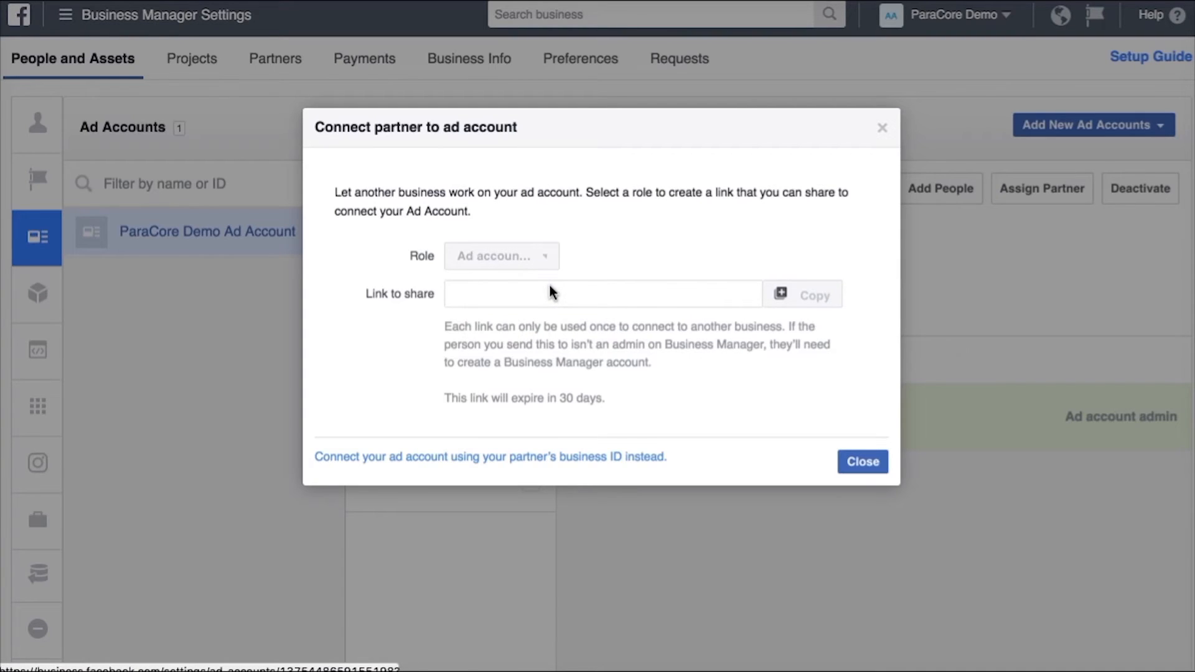
pyautogui.click(501, 256)
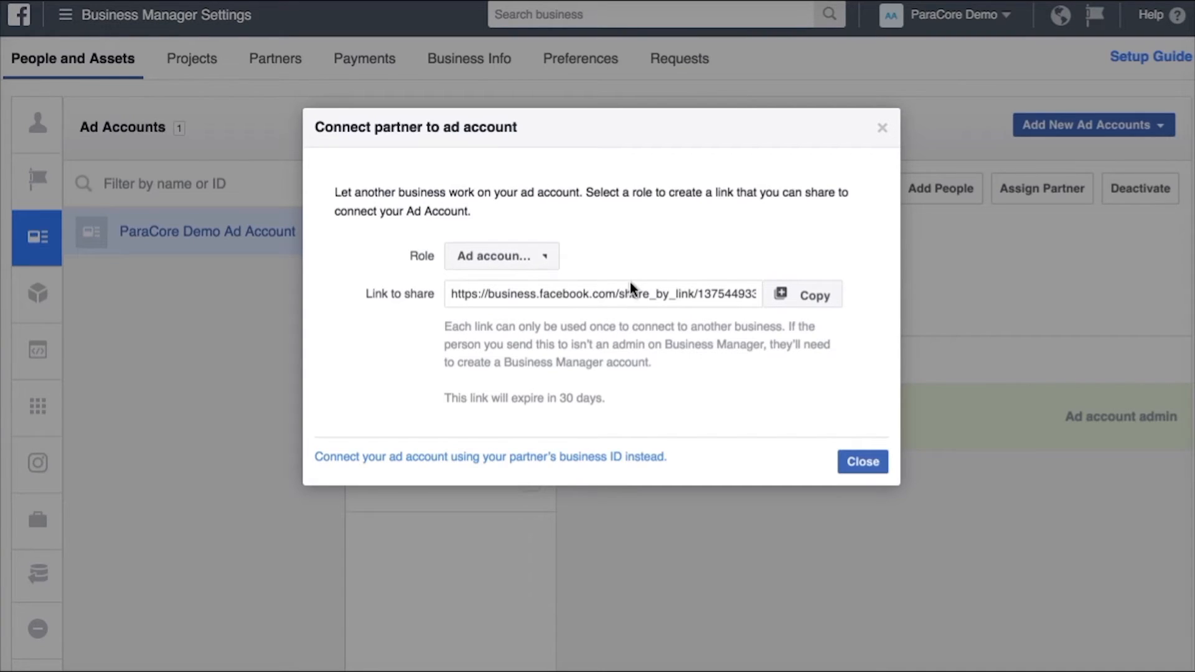
pyautogui.moveTo(810, 302)
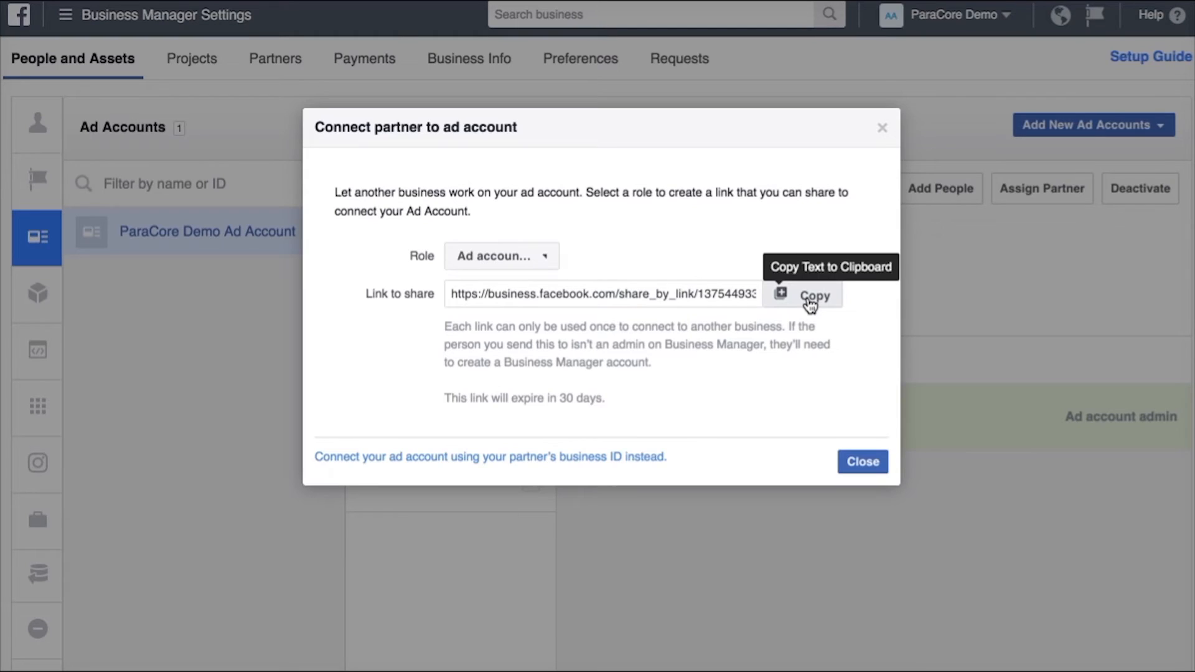
pyautogui.moveTo(735, 267)
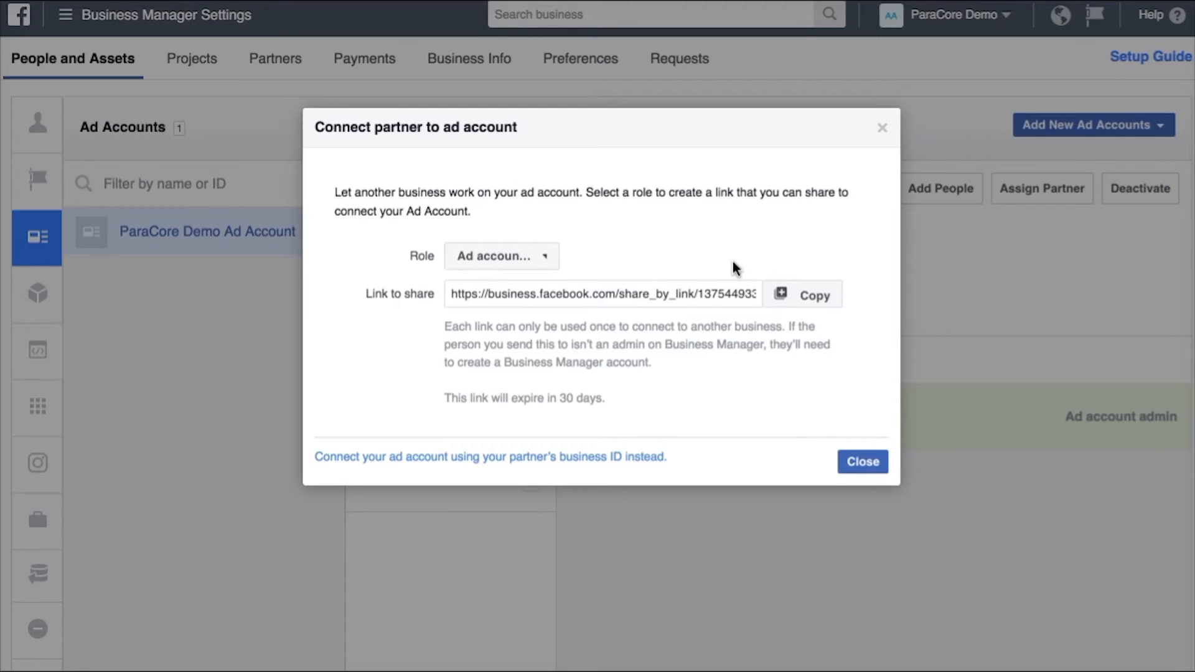
# - Close the partner dialog and view the ad account's empty Partners tab
pyautogui.click(863, 462)
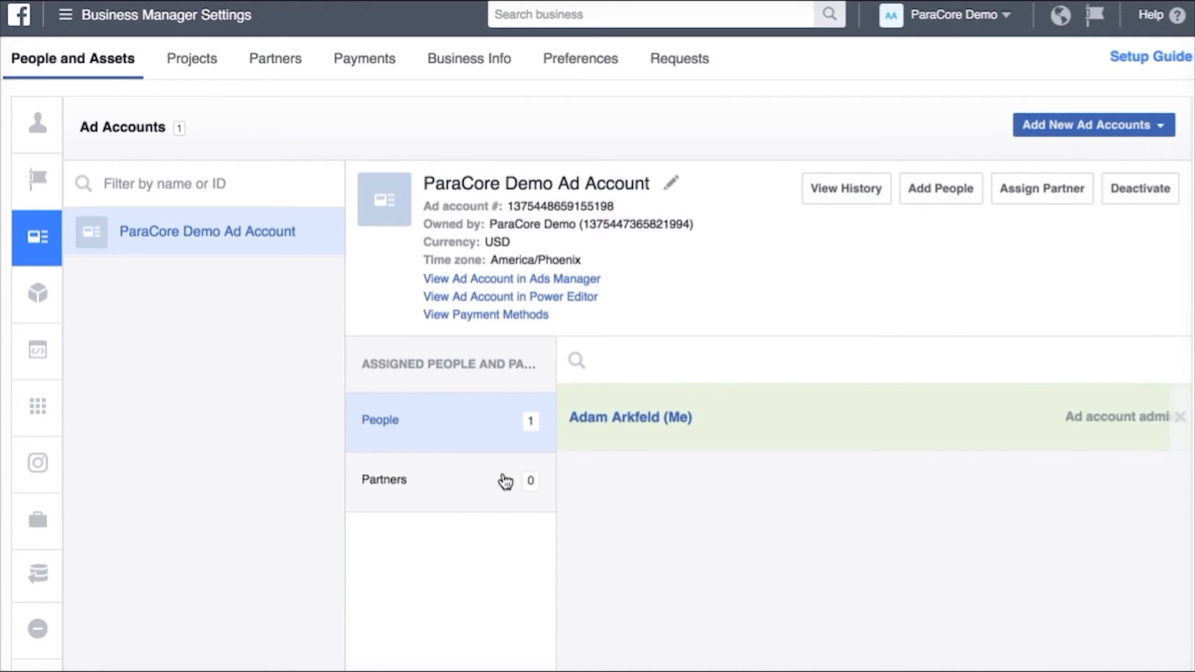
pyautogui.click(409, 481)
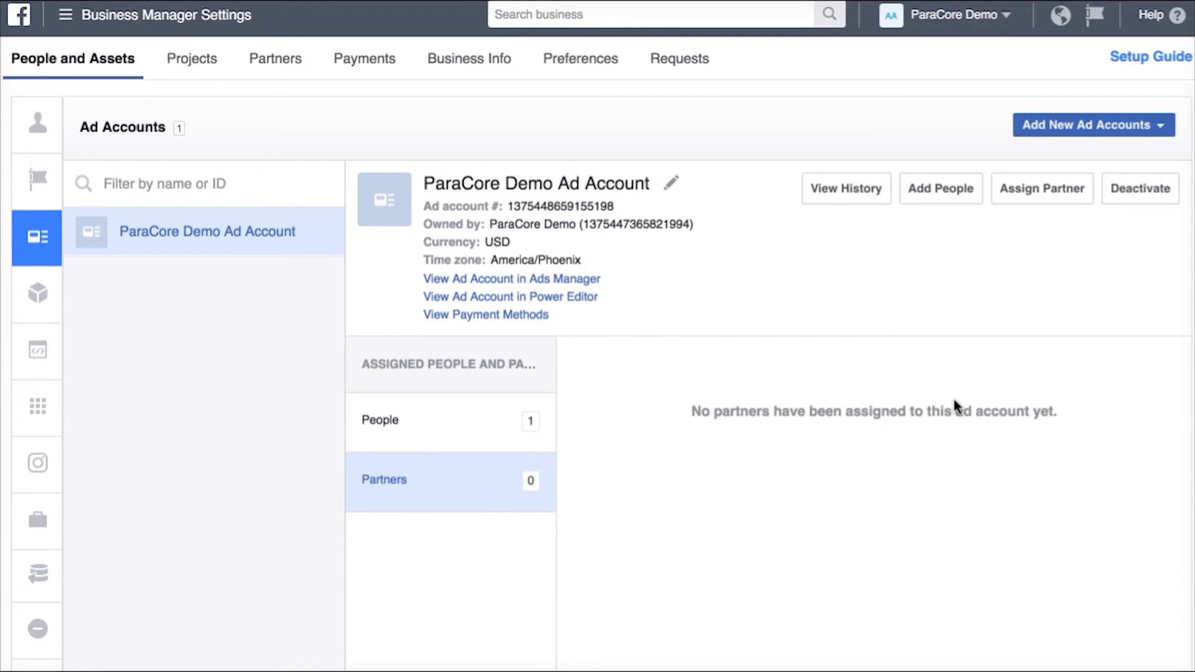
pyautogui.moveTo(333, 344)
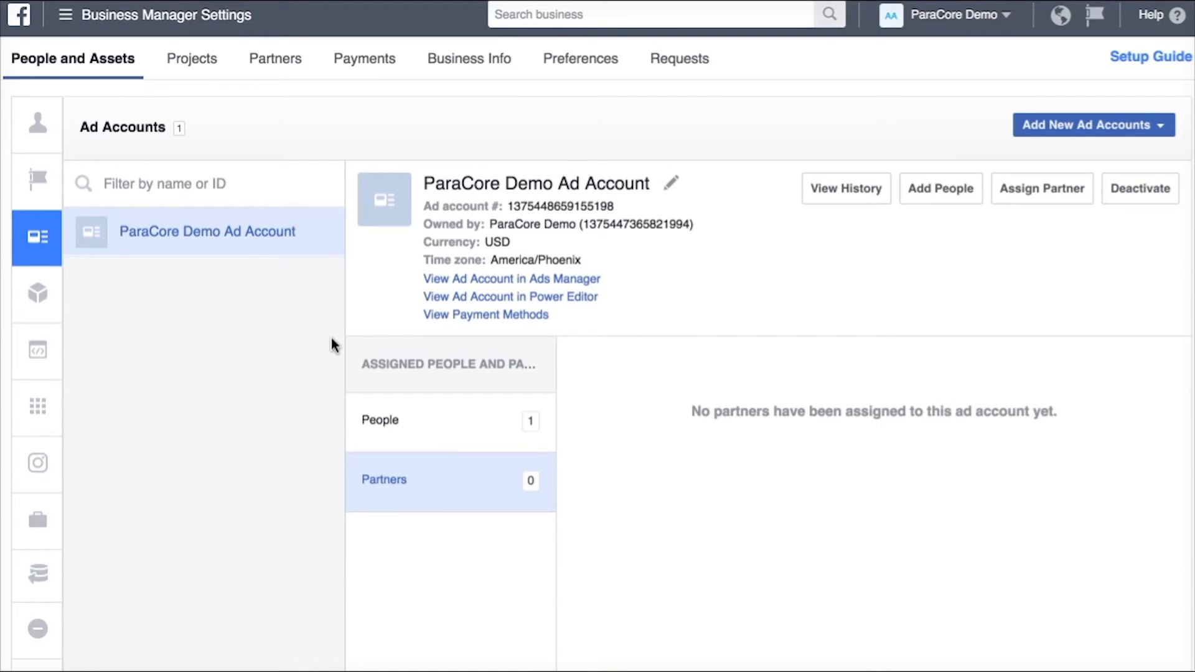
# - Switch to the Pages section and expand the Add New Pages options
pyautogui.click(36, 180)
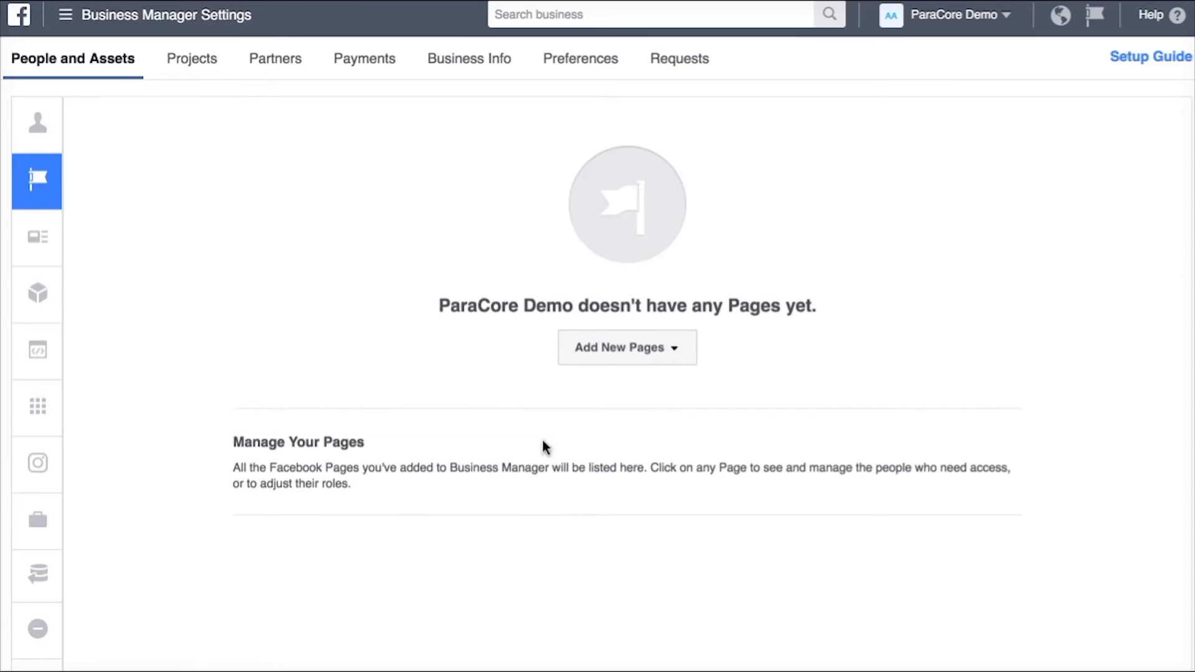
pyautogui.moveTo(497, 416)
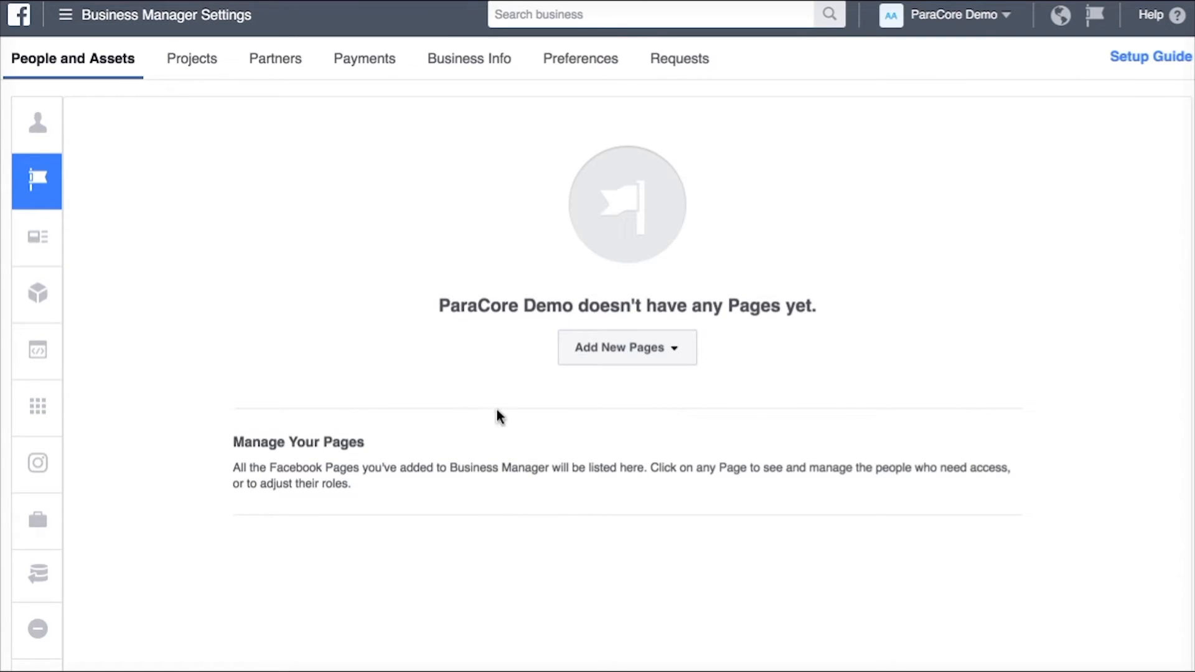
pyautogui.click(627, 347)
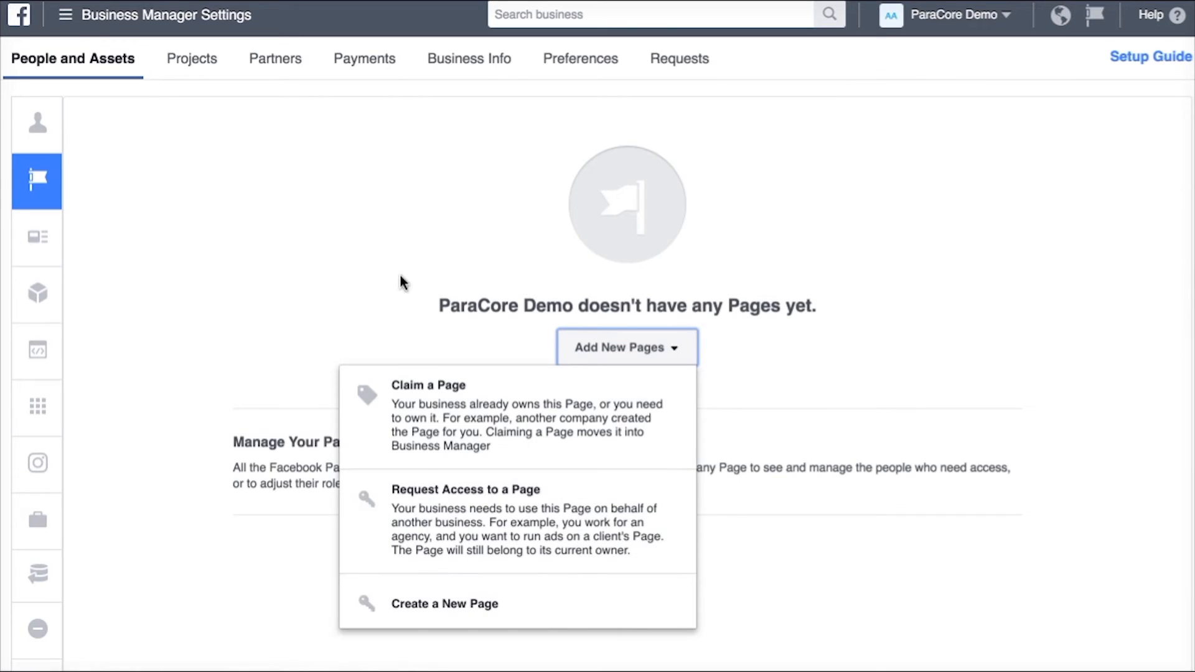
# - Return to Ad Accounts, then start adding new people to ParaCore Demo
pyautogui.click(36, 237)
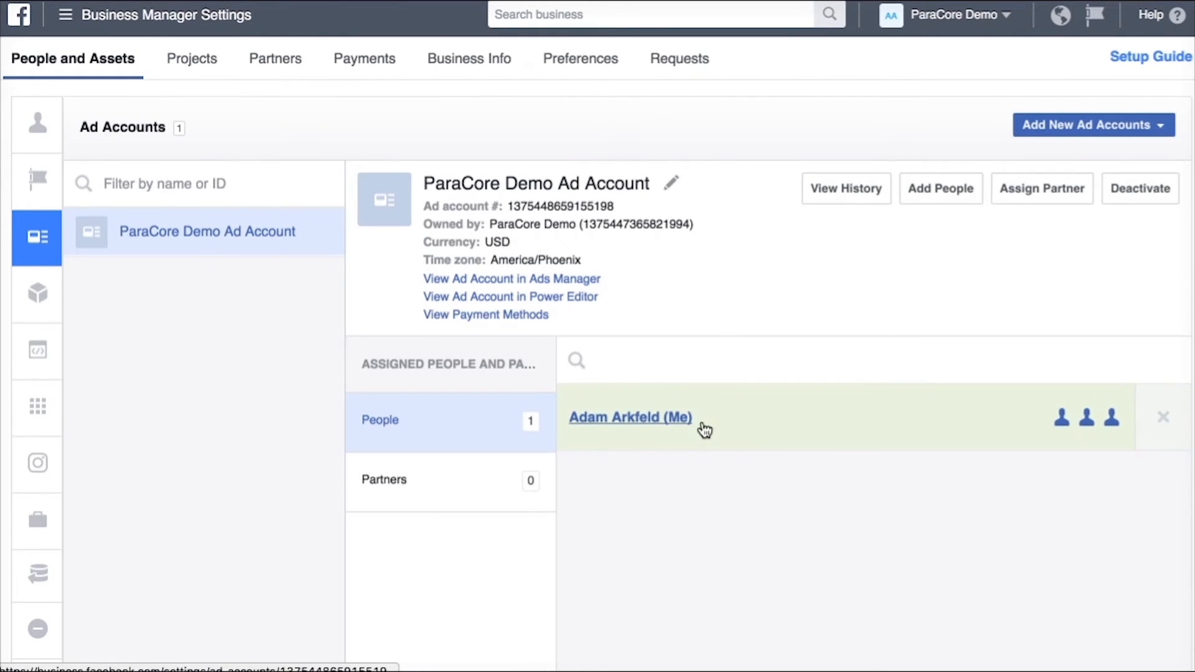
pyautogui.moveTo(783, 467)
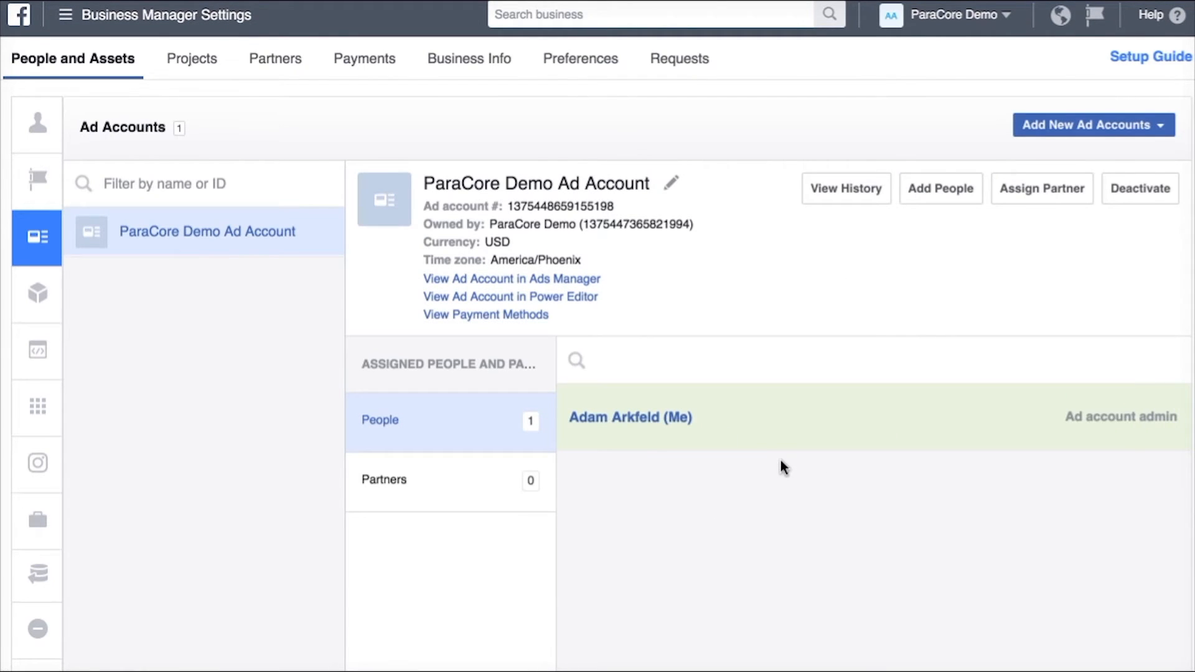
pyautogui.moveTo(971, 254)
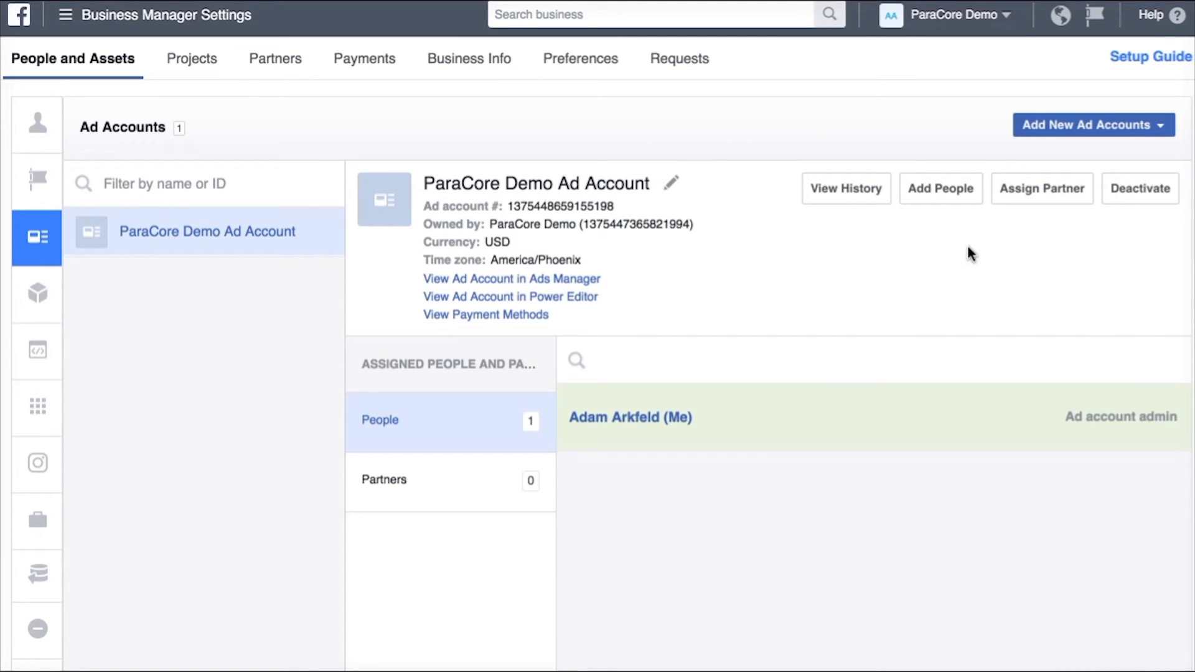
pyautogui.moveTo(837, 321)
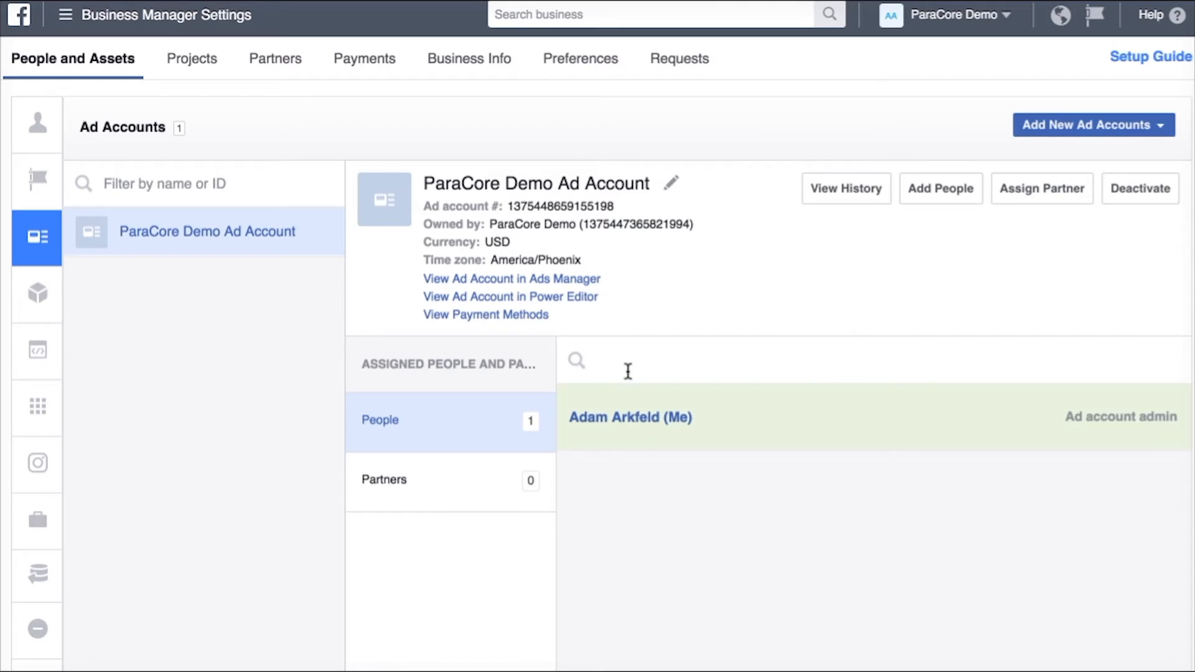
pyautogui.moveTo(743, 535)
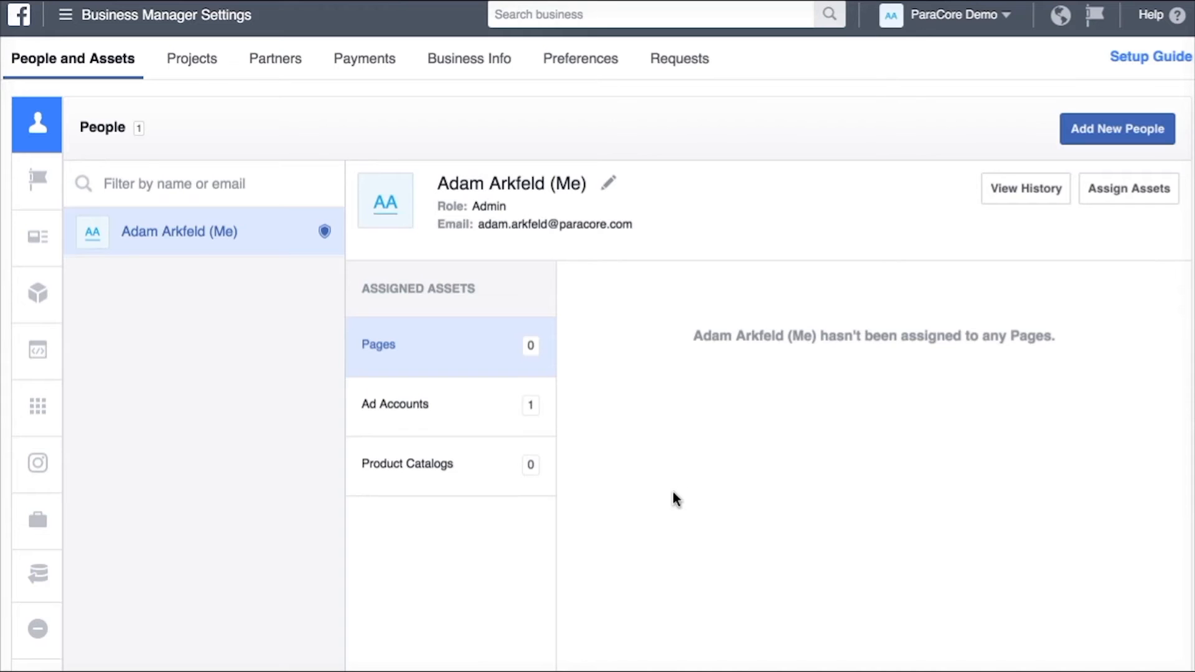
pyautogui.click(1117, 129)
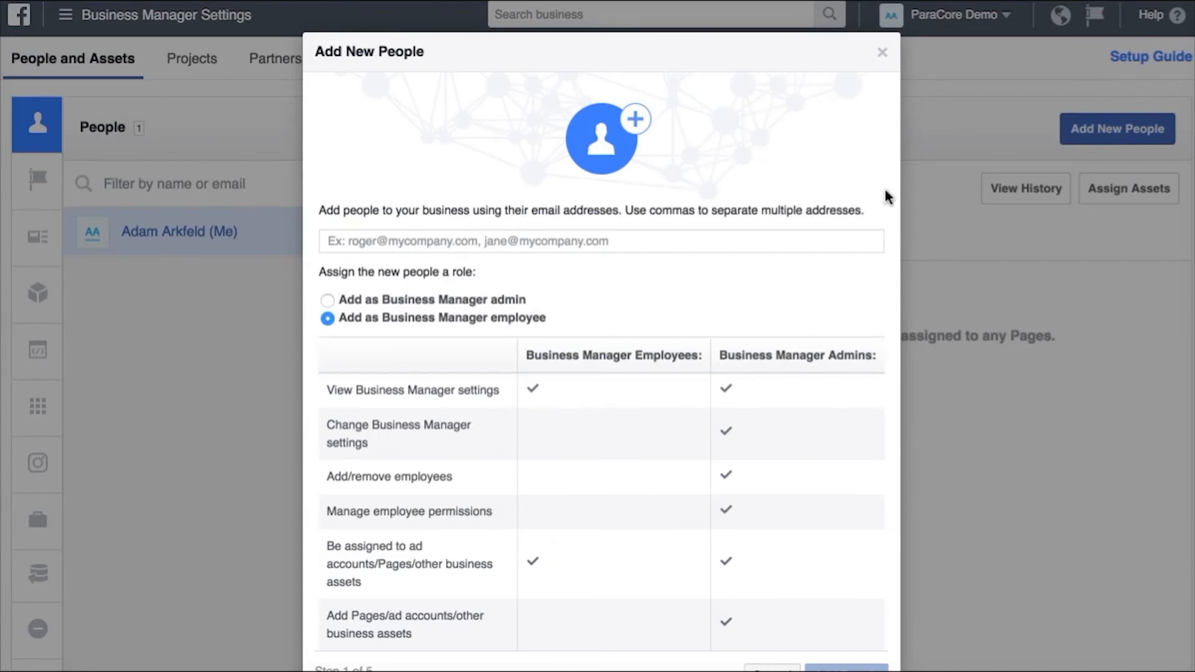
pyautogui.moveTo(748, 500)
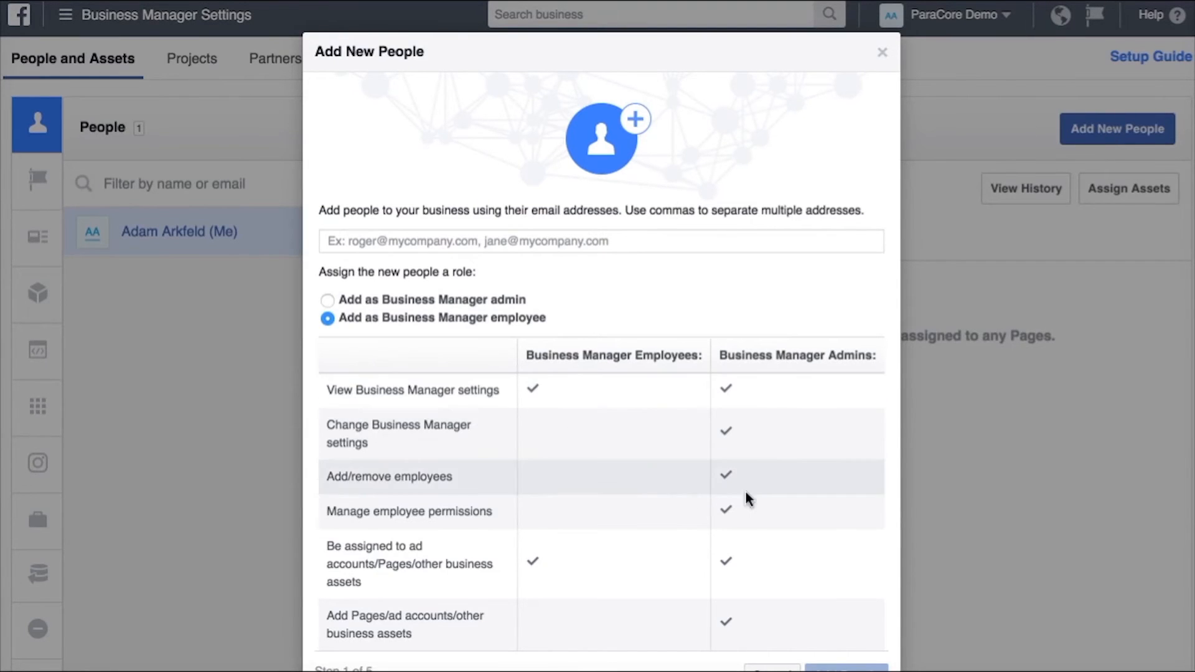
pyautogui.moveTo(883, 49)
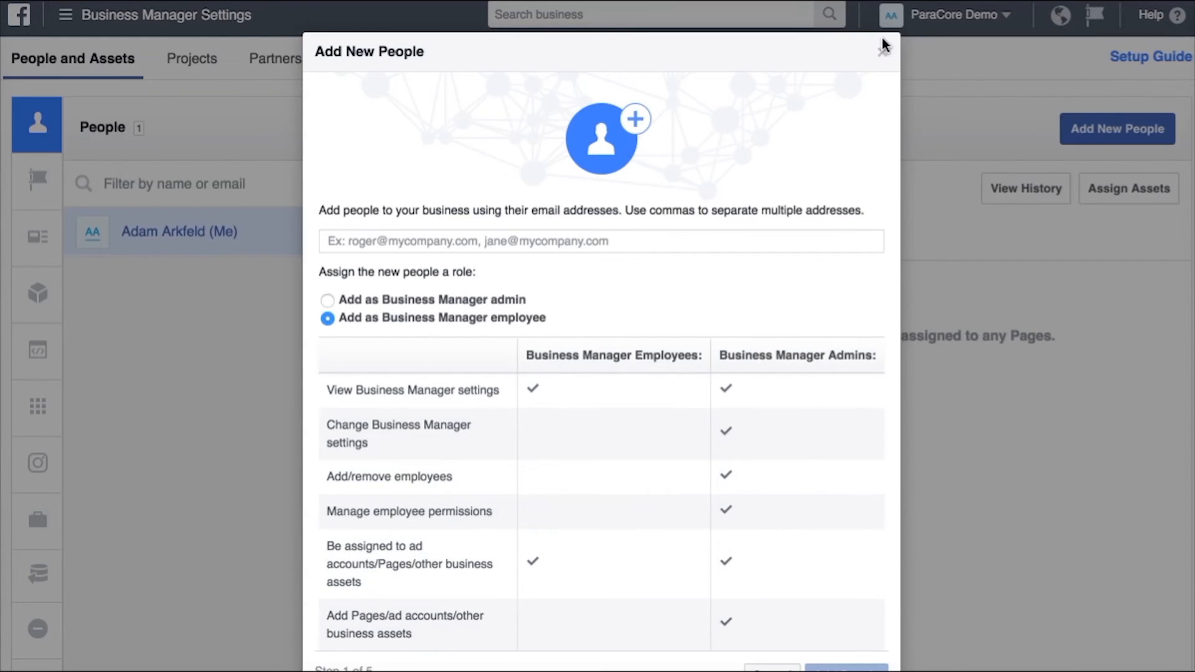
pyautogui.click(880, 50)
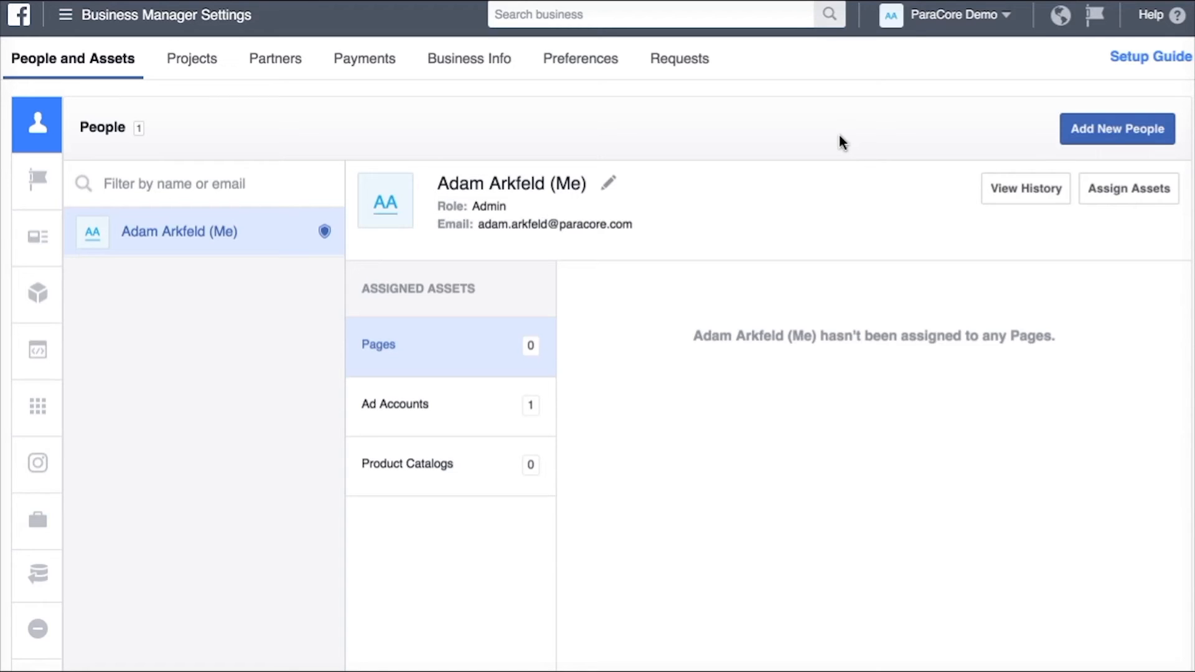
pyautogui.moveTo(803, 150)
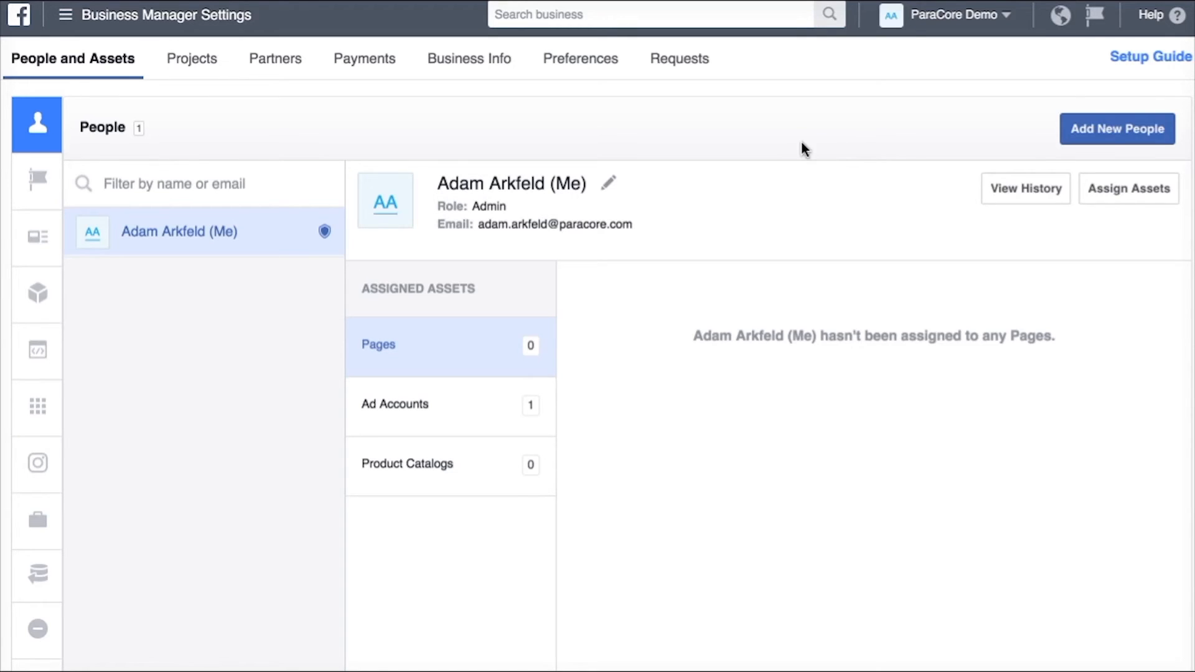
pyautogui.moveTo(257, 119)
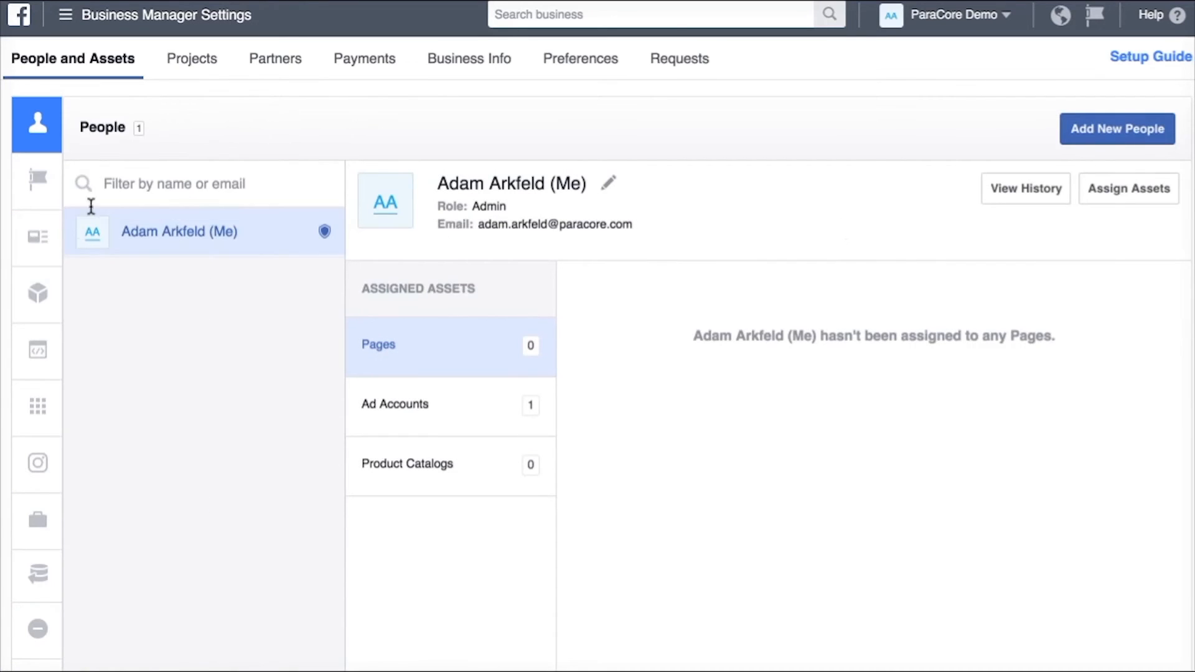
# - Dismiss the Connect partner to ad account dialog and go to People
pyautogui.click(1042, 188)
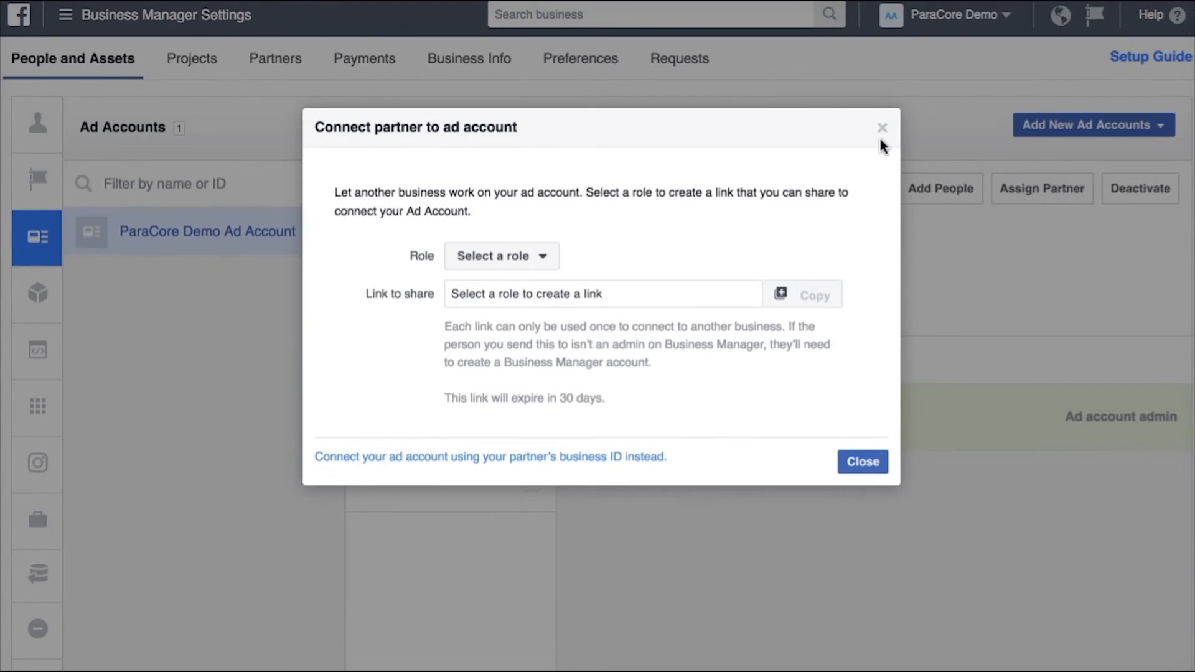
pyautogui.click(882, 128)
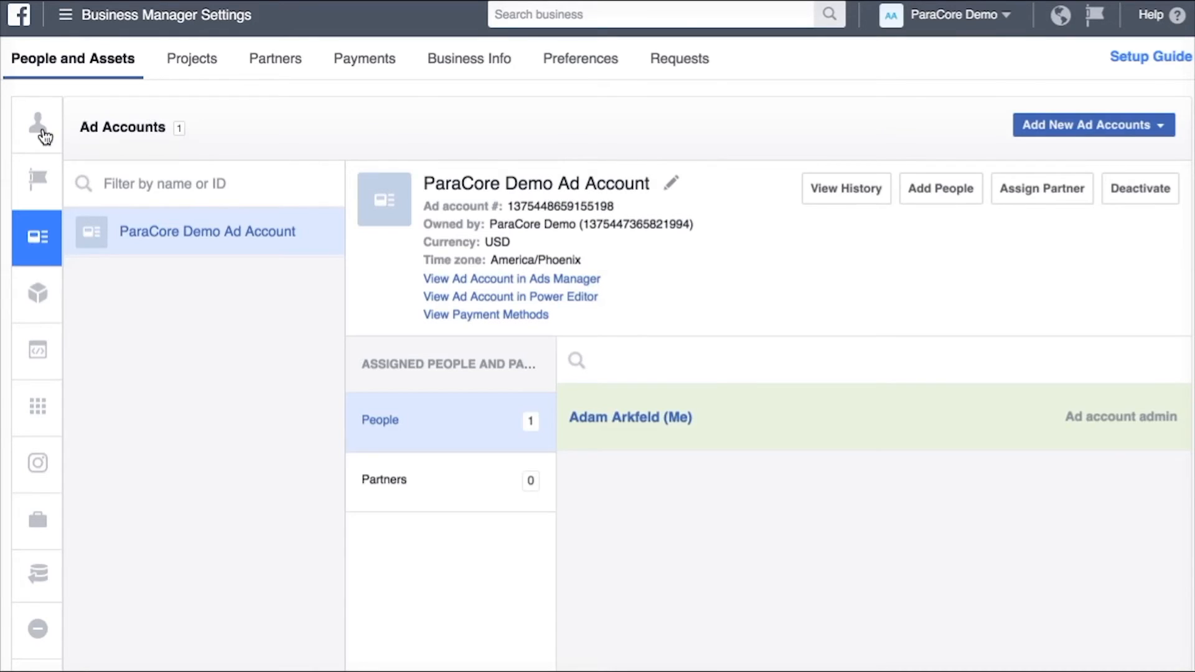
pyautogui.click(36, 125)
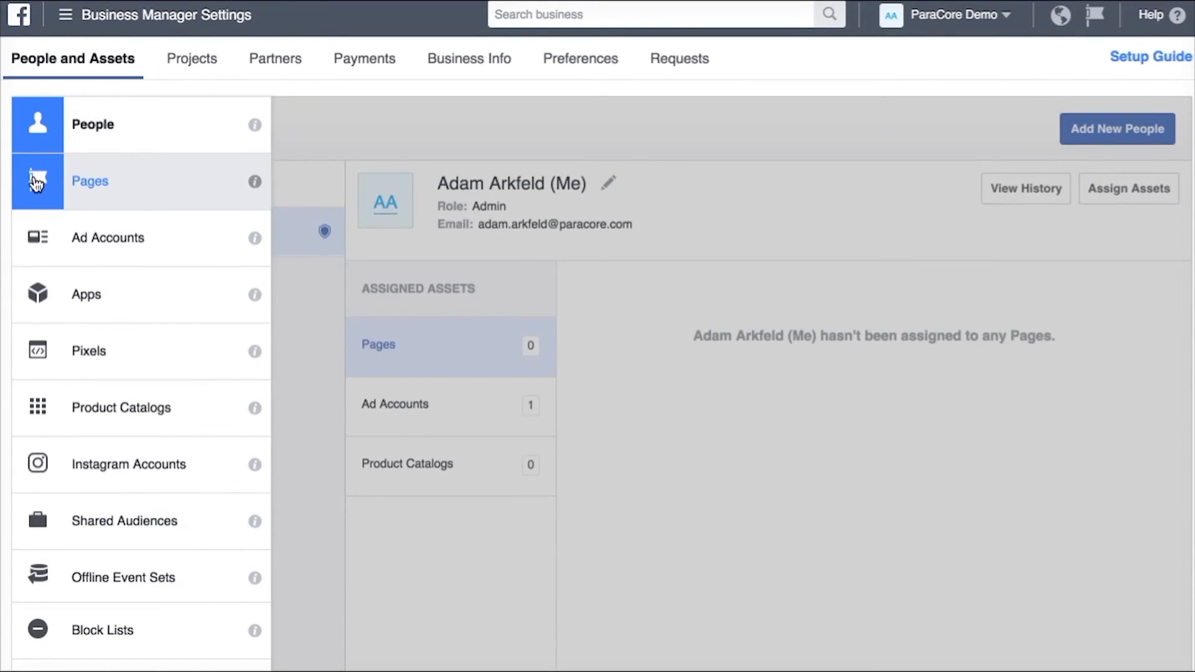